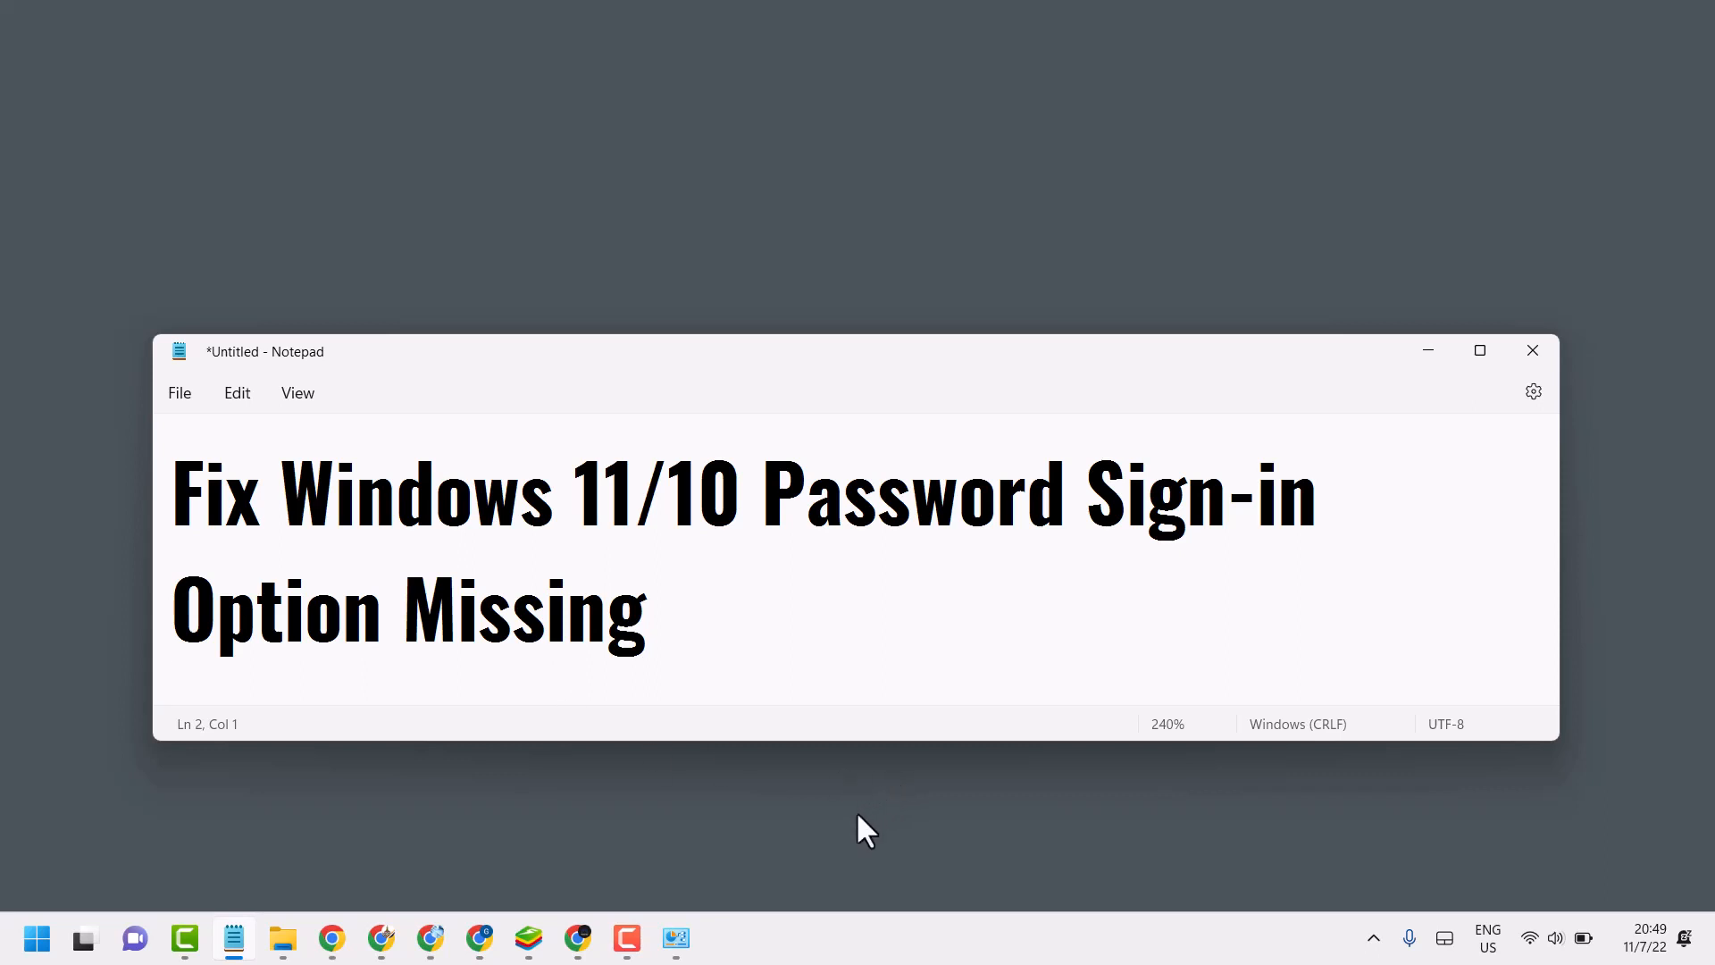
pyautogui.moveTo(865, 822)
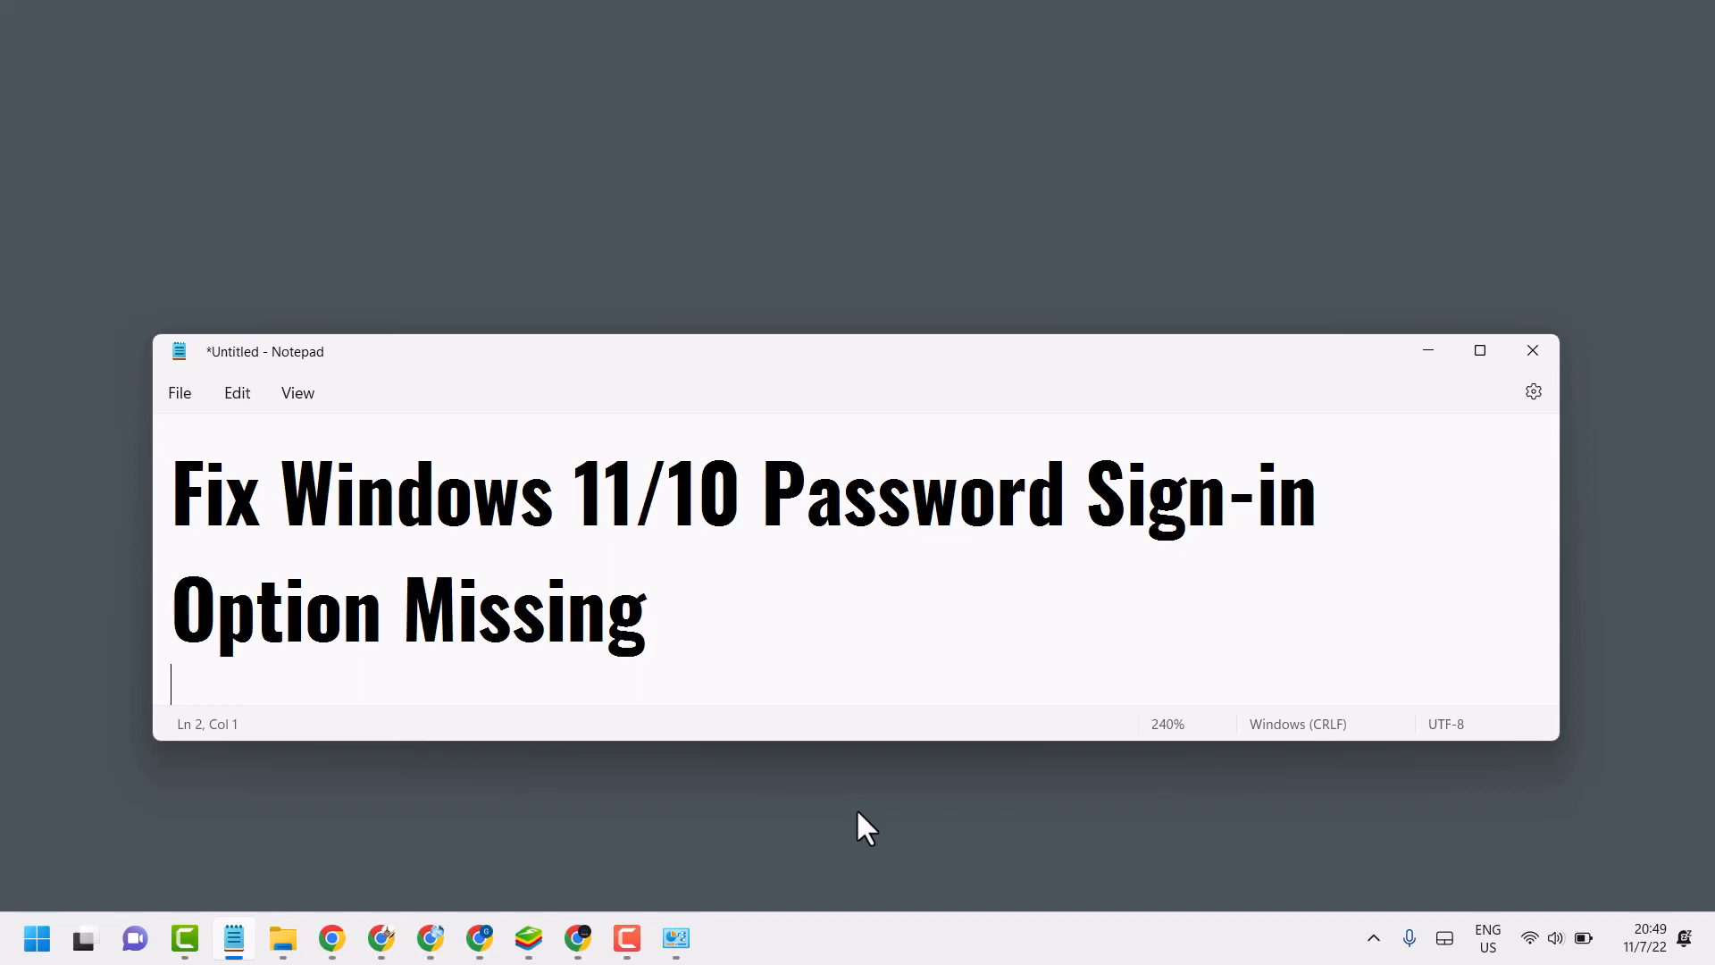
pyautogui.moveTo(904, 774)
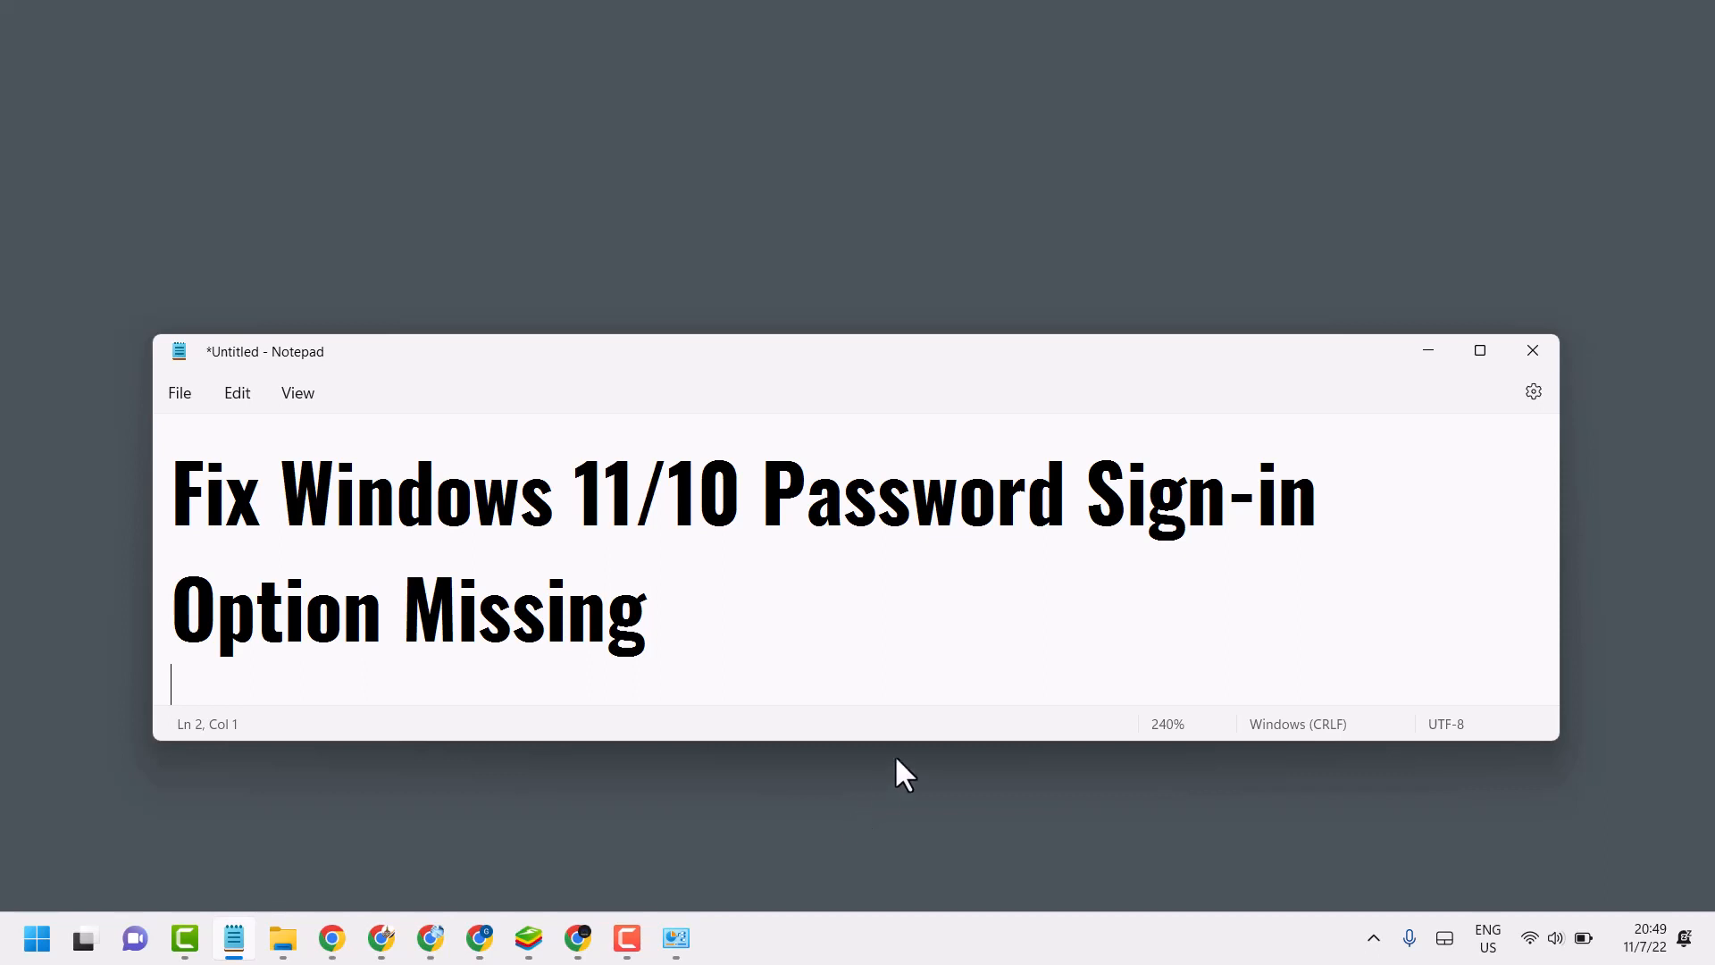
pyautogui.moveTo(1428, 351)
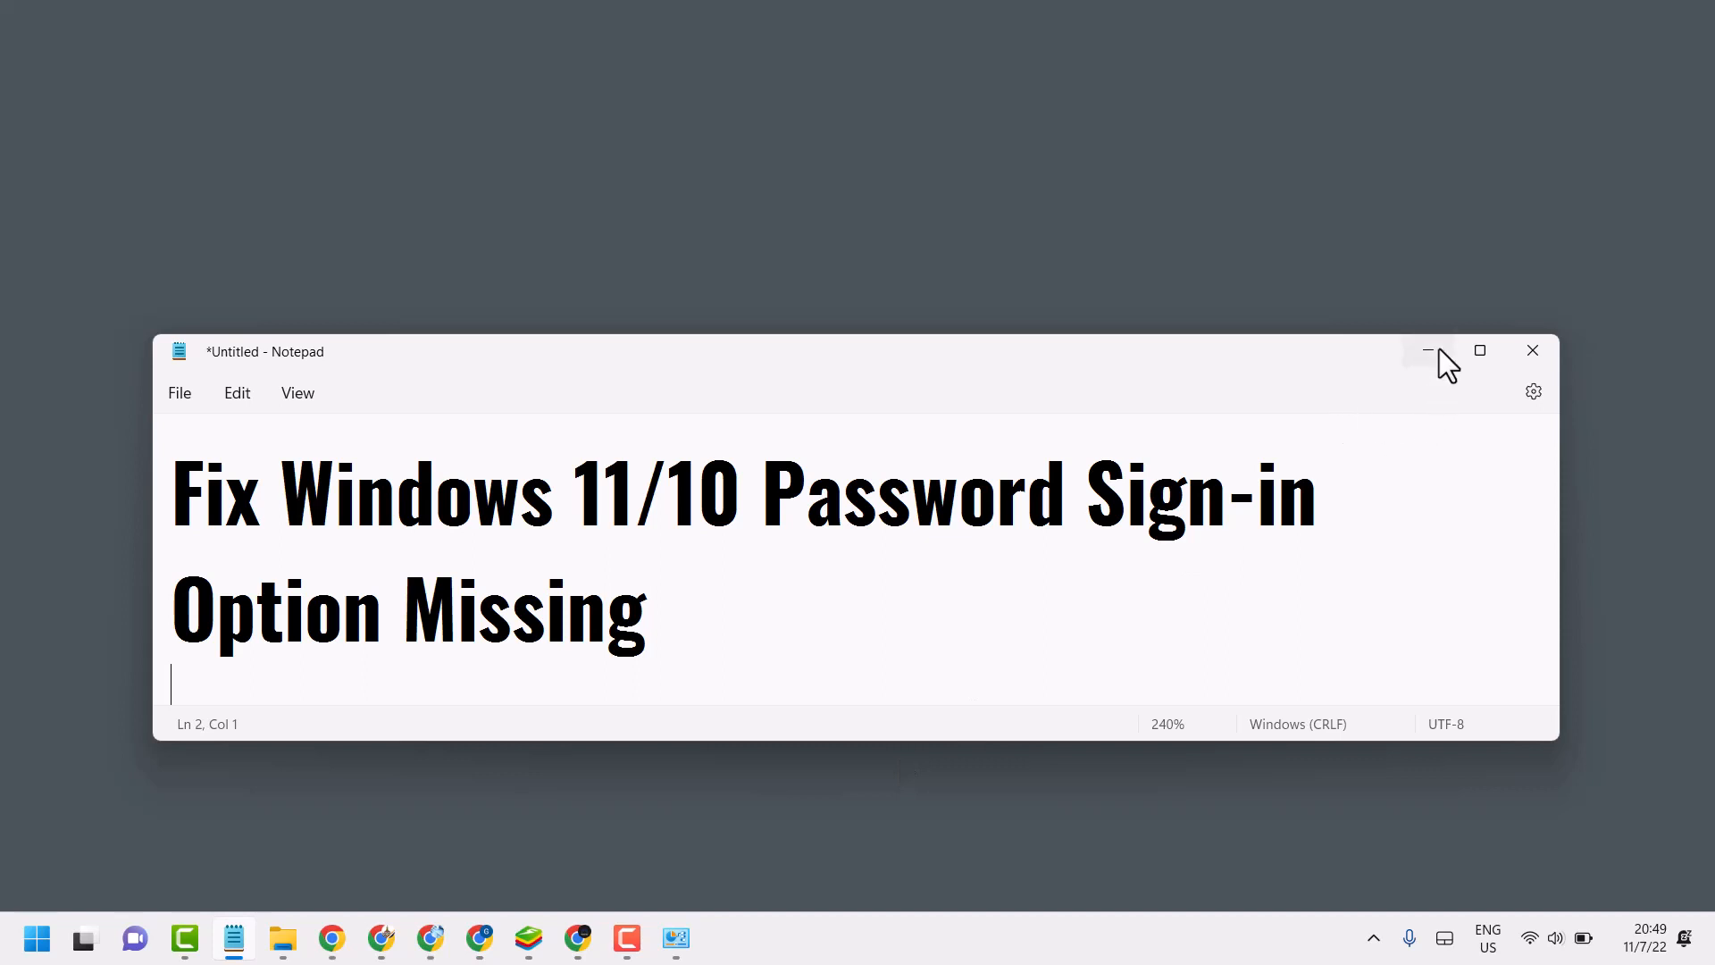
# Step: Minimize the Notepad note and launch Settings from the pinned Start menu icon
pyautogui.click(35, 938)
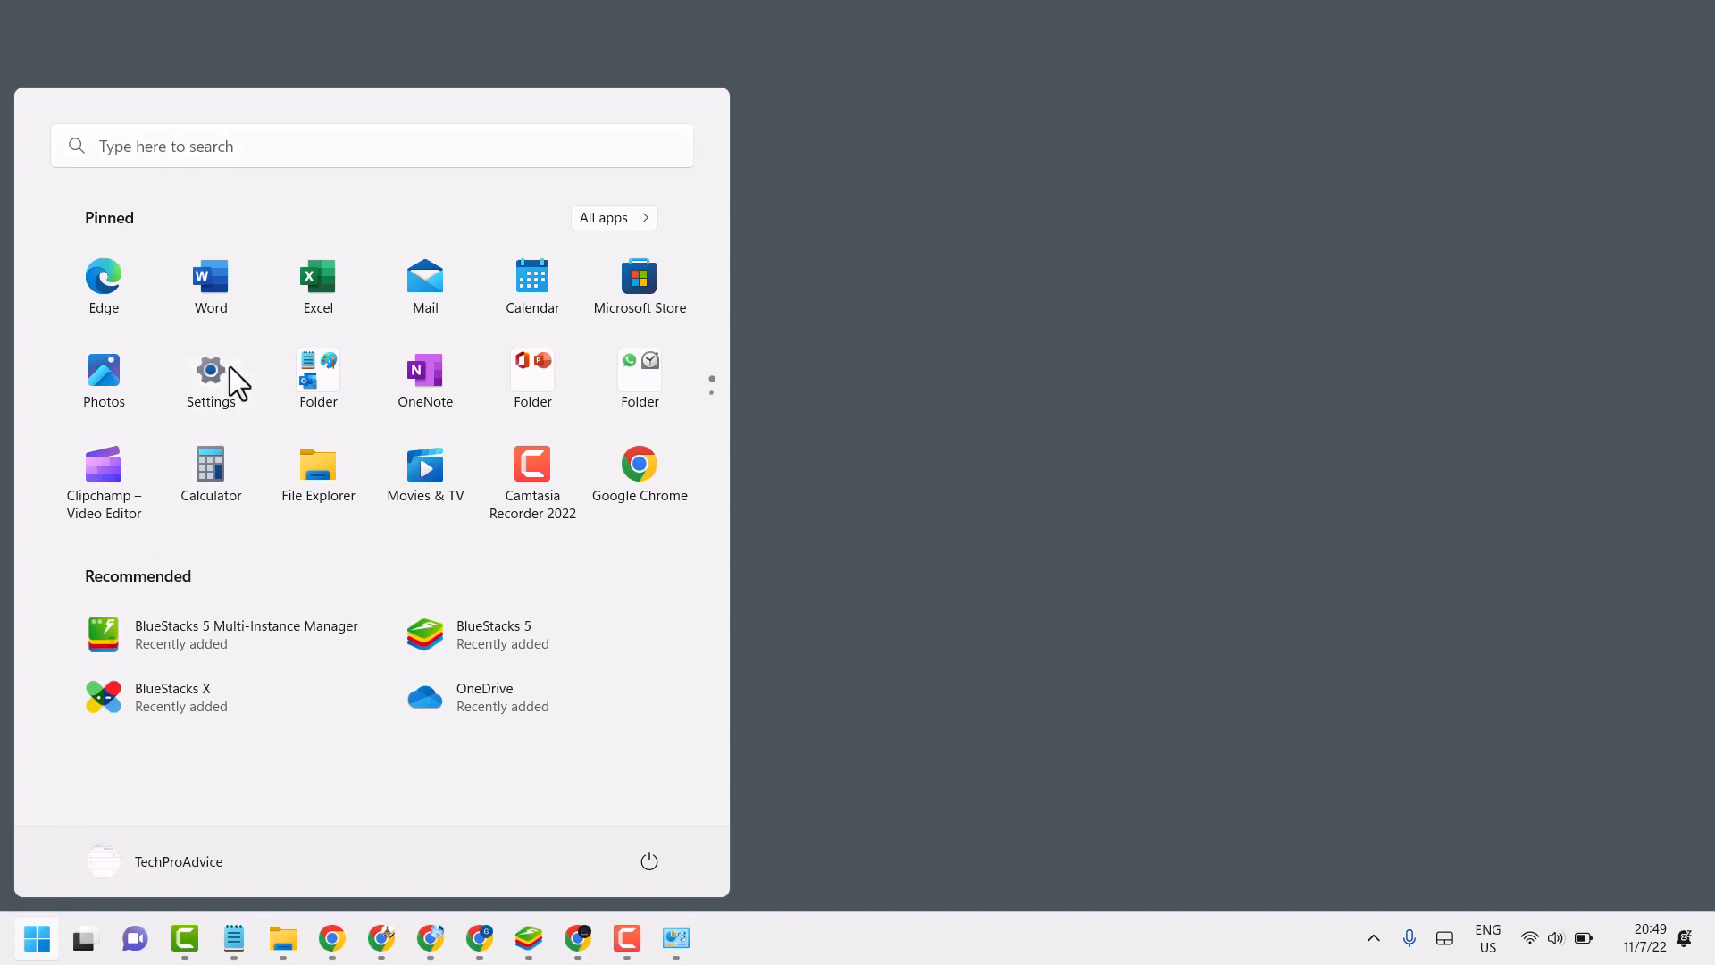
pyautogui.click(211, 370)
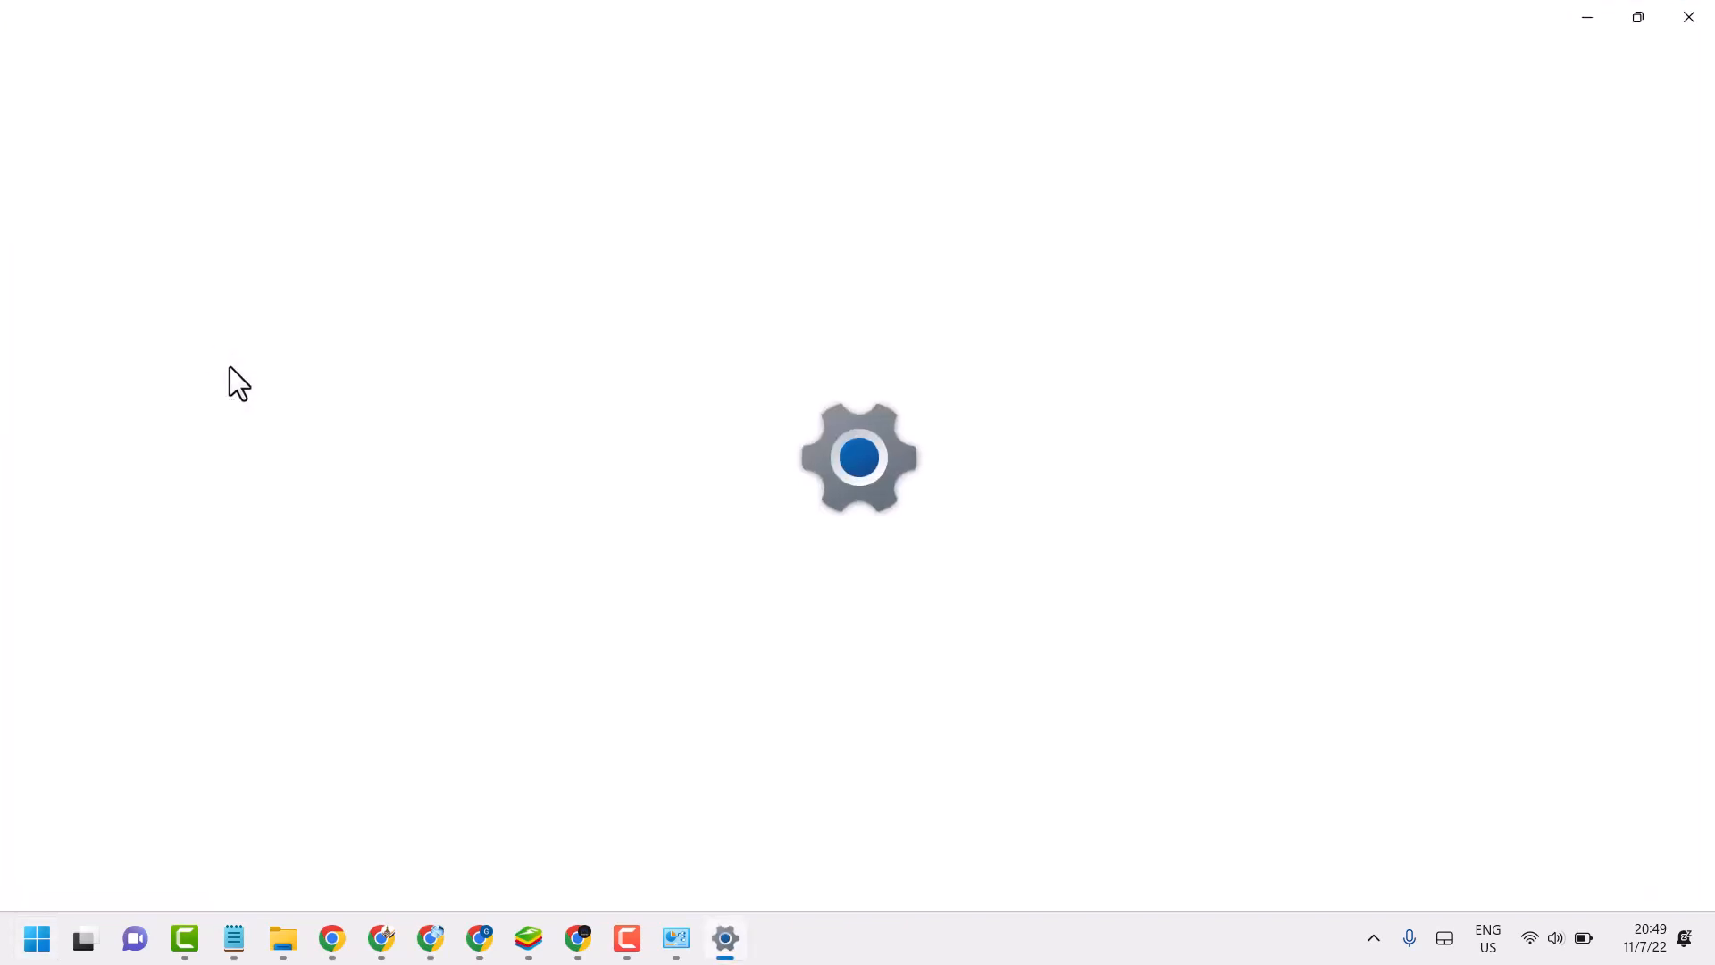
# Step: Go to the Accounts page and look through its list of account settings, including sign-in options
pyautogui.click(723, 938)
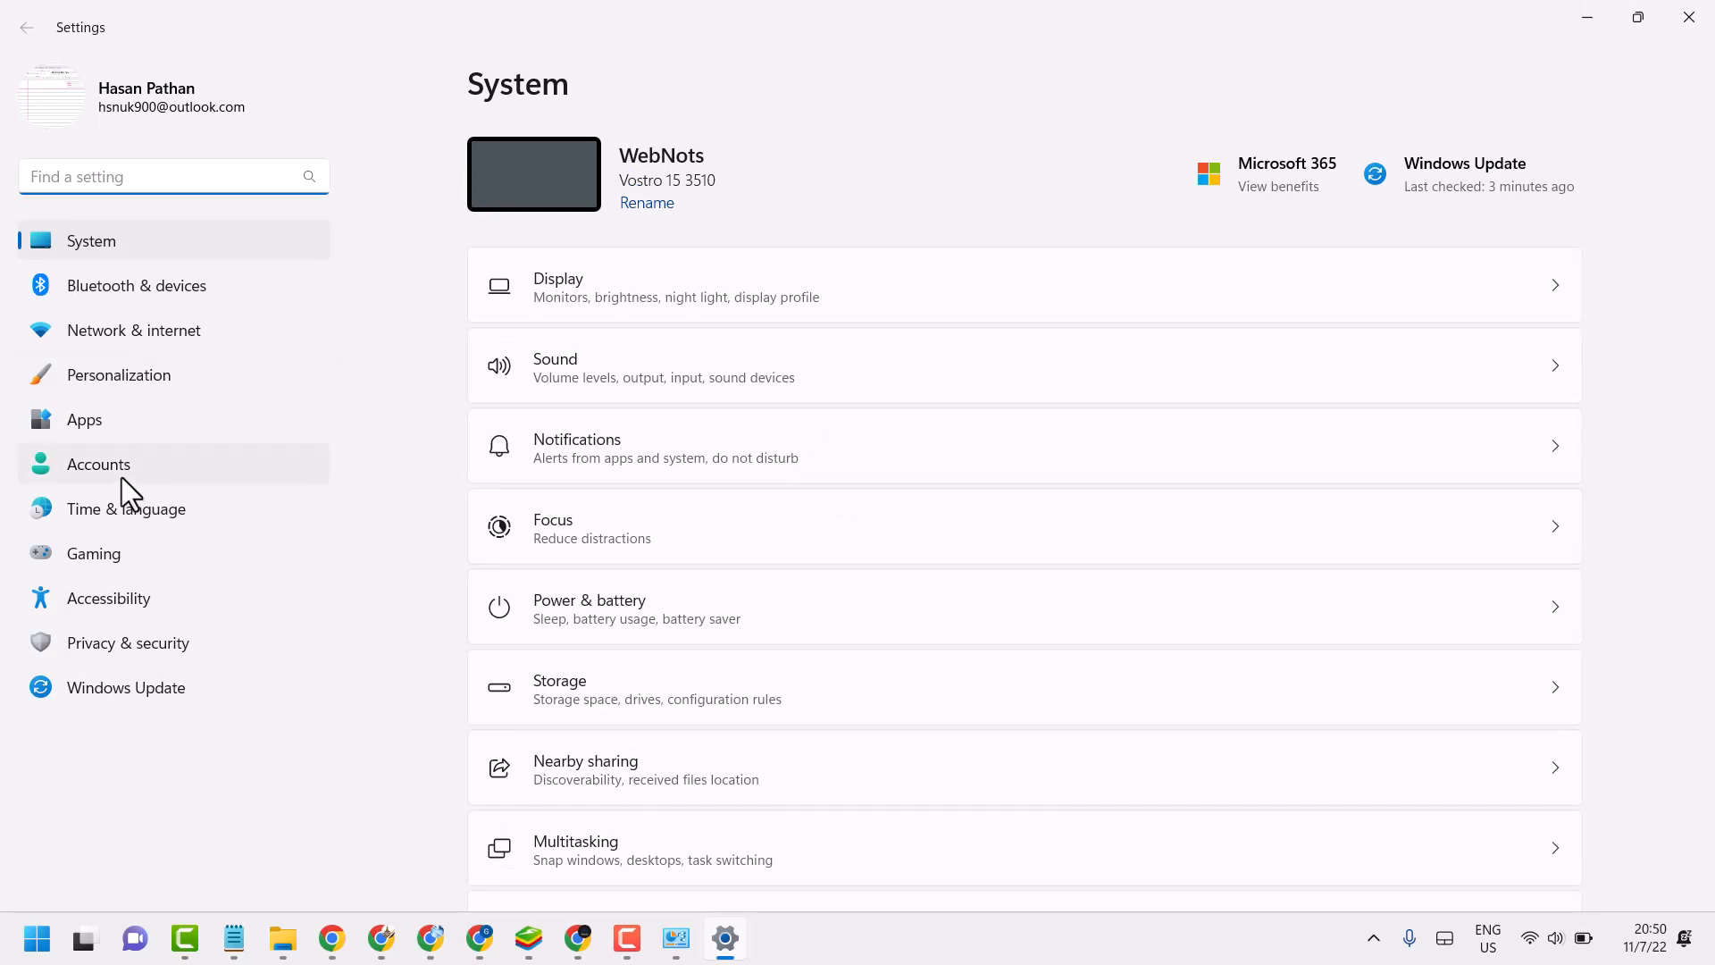
pyautogui.click(99, 465)
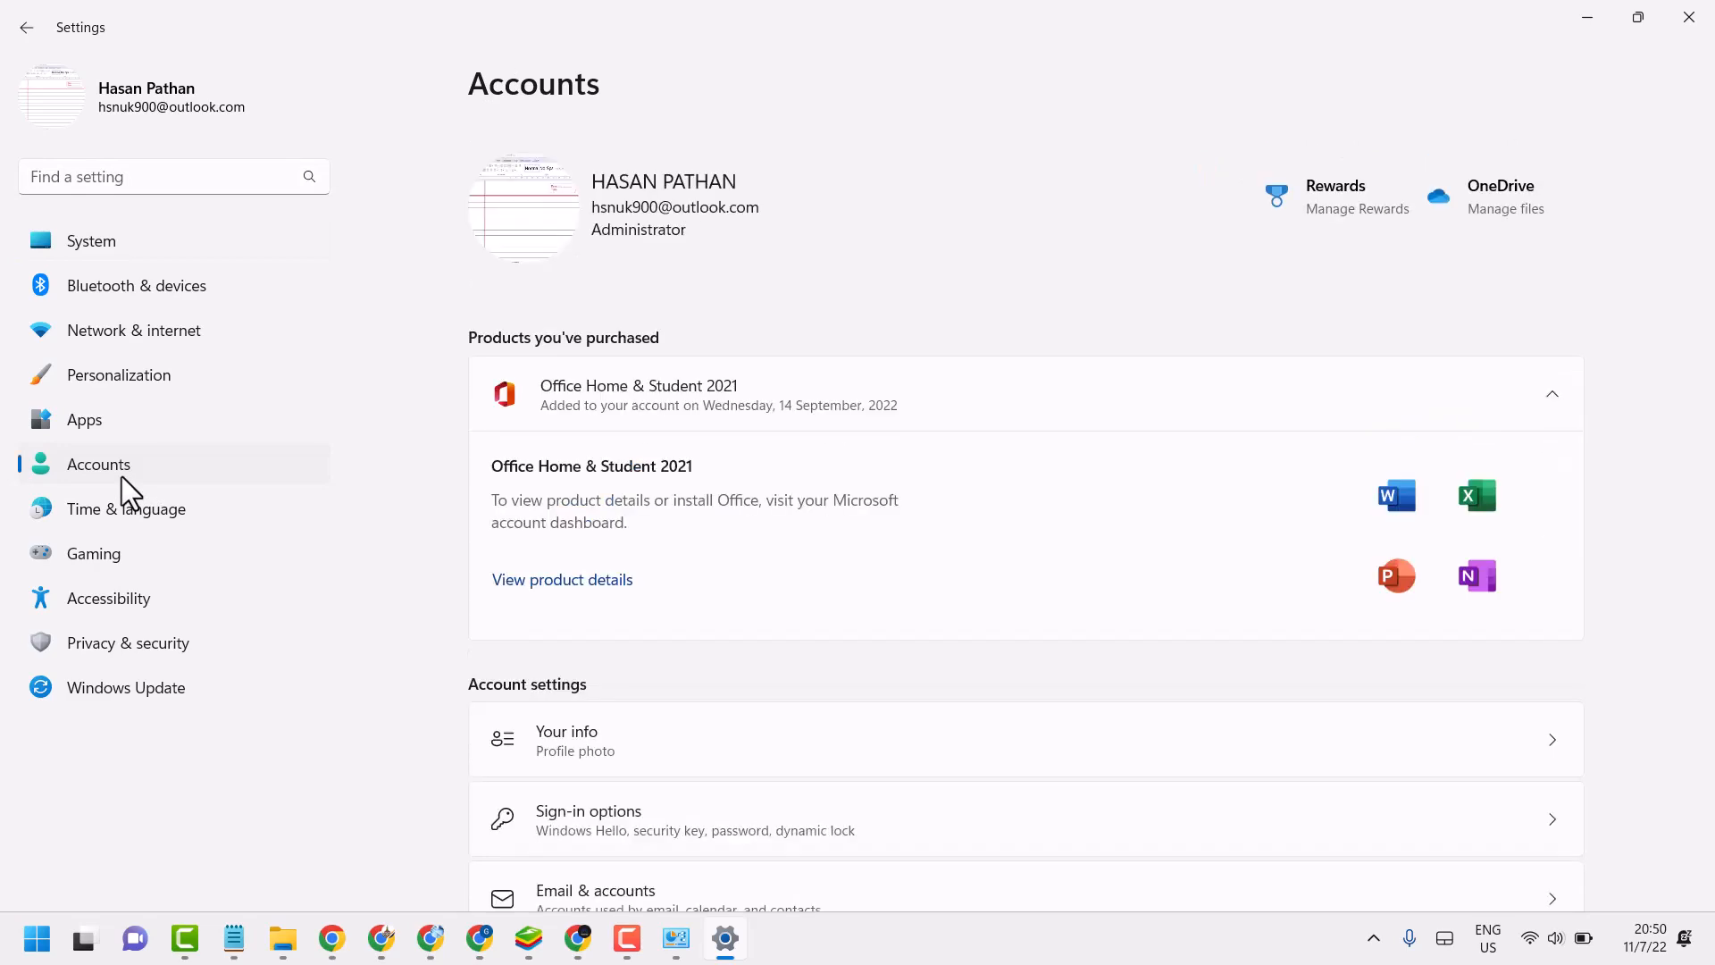
pyautogui.scroll(-3)
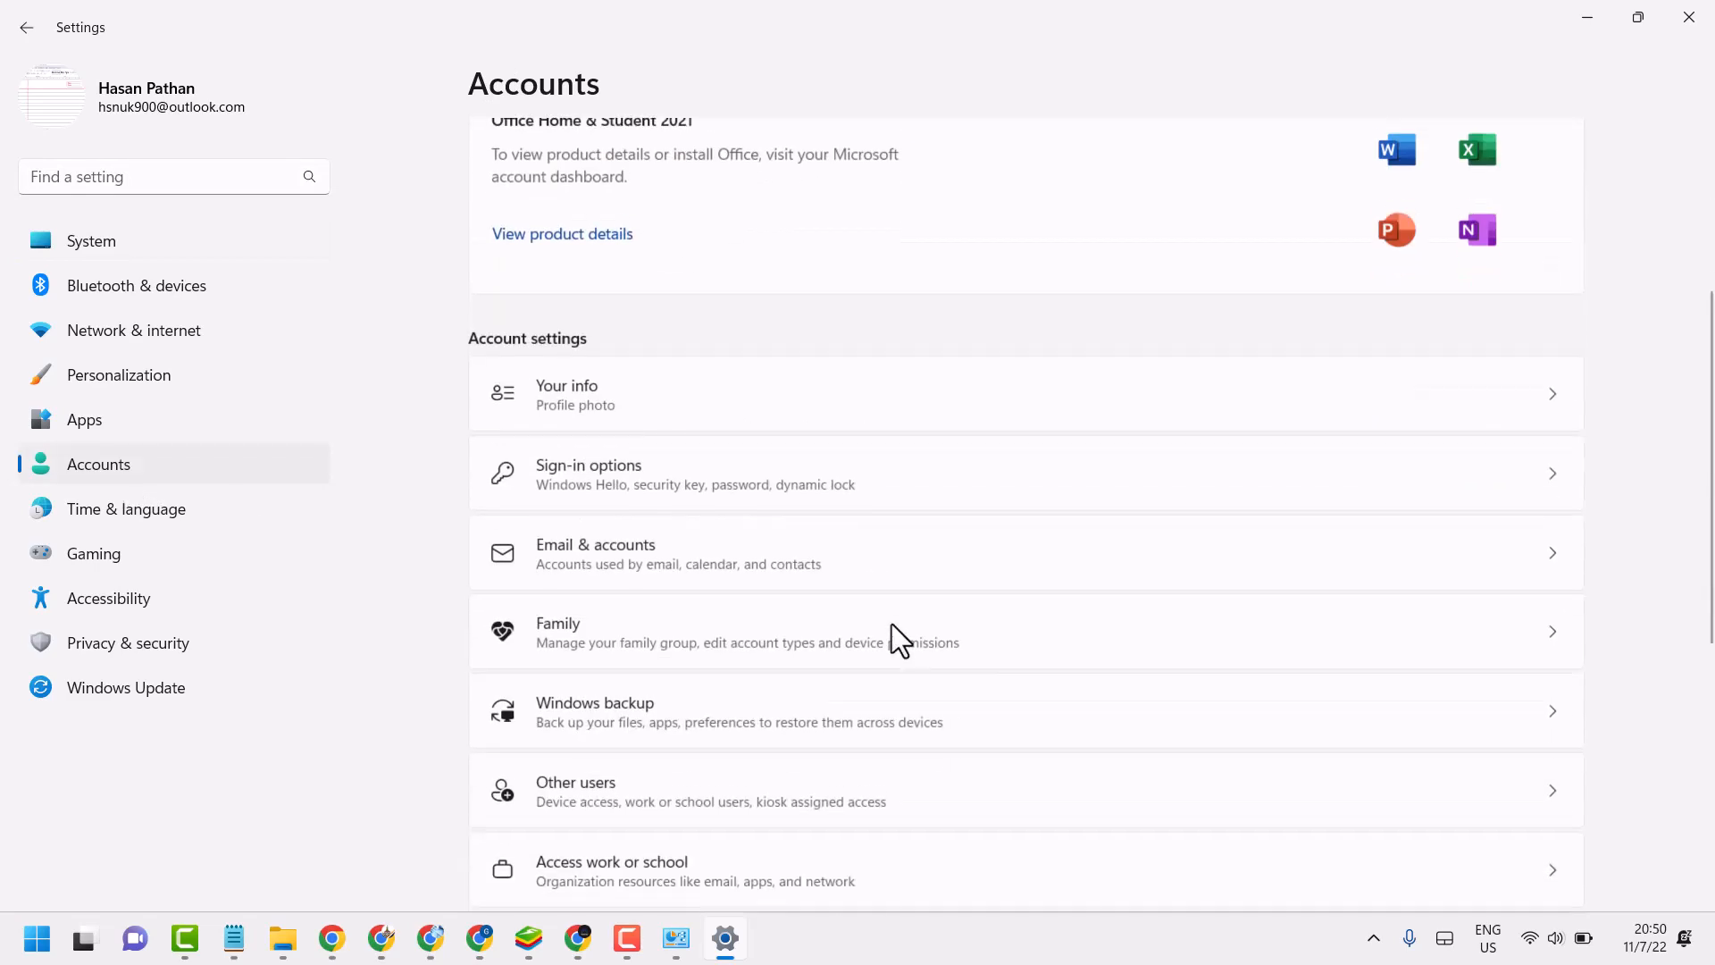
pyautogui.scroll(-3)
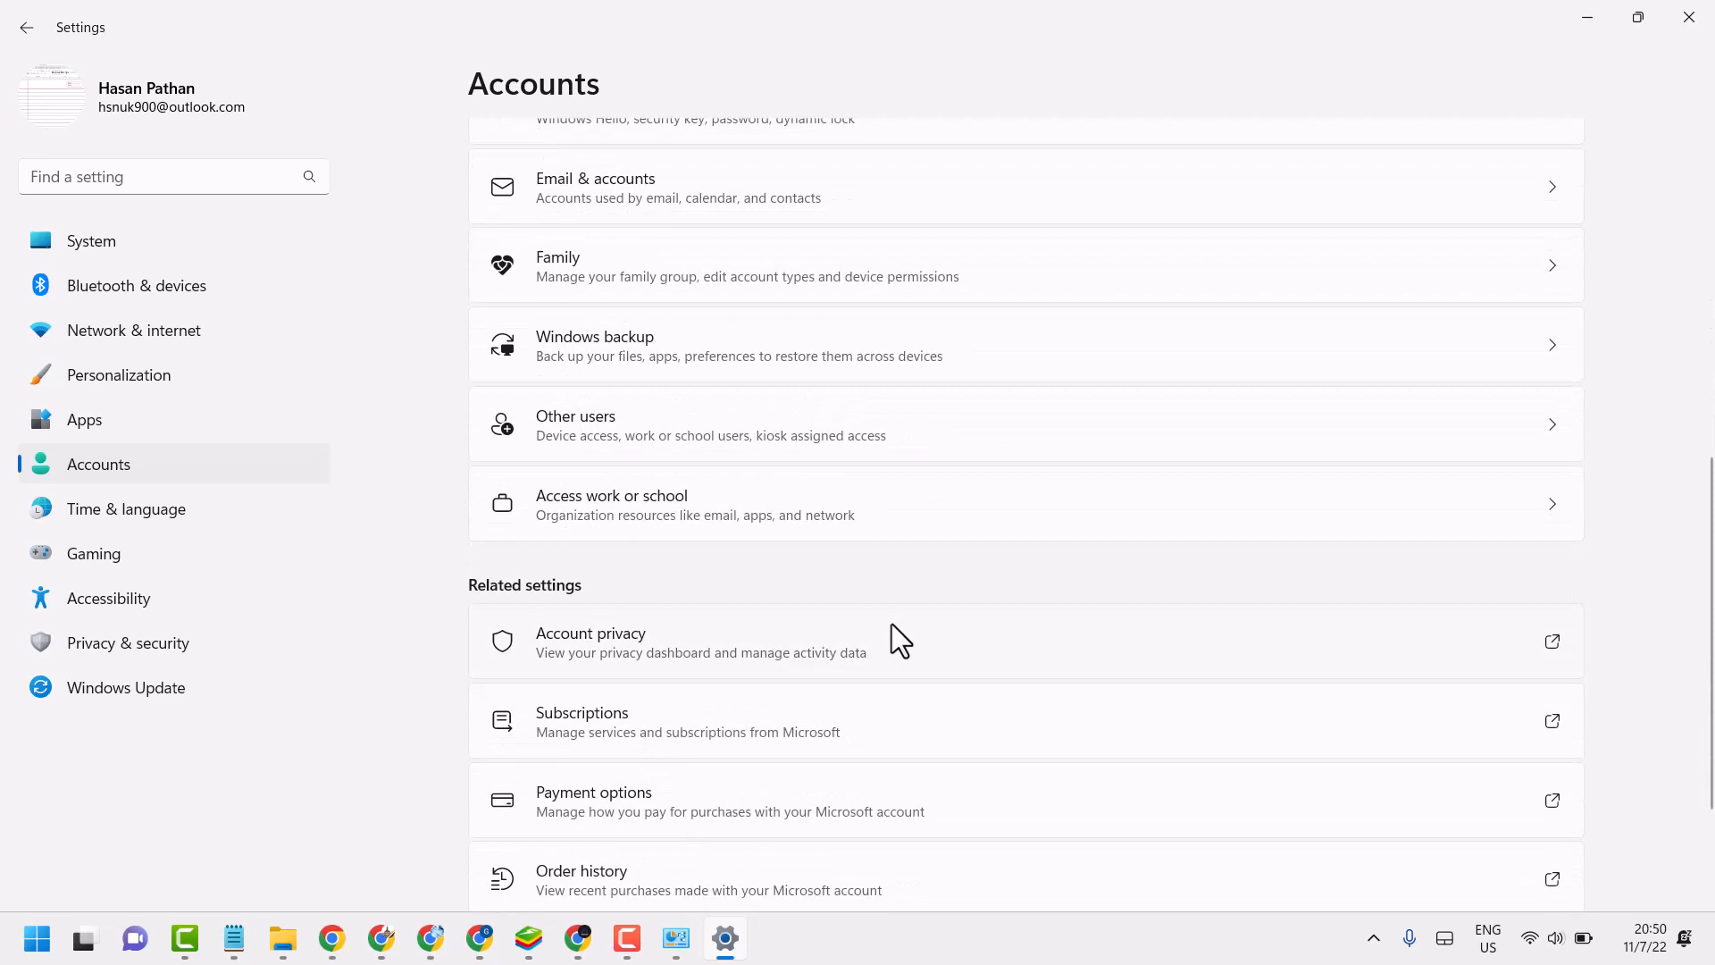
pyautogui.scroll(3)
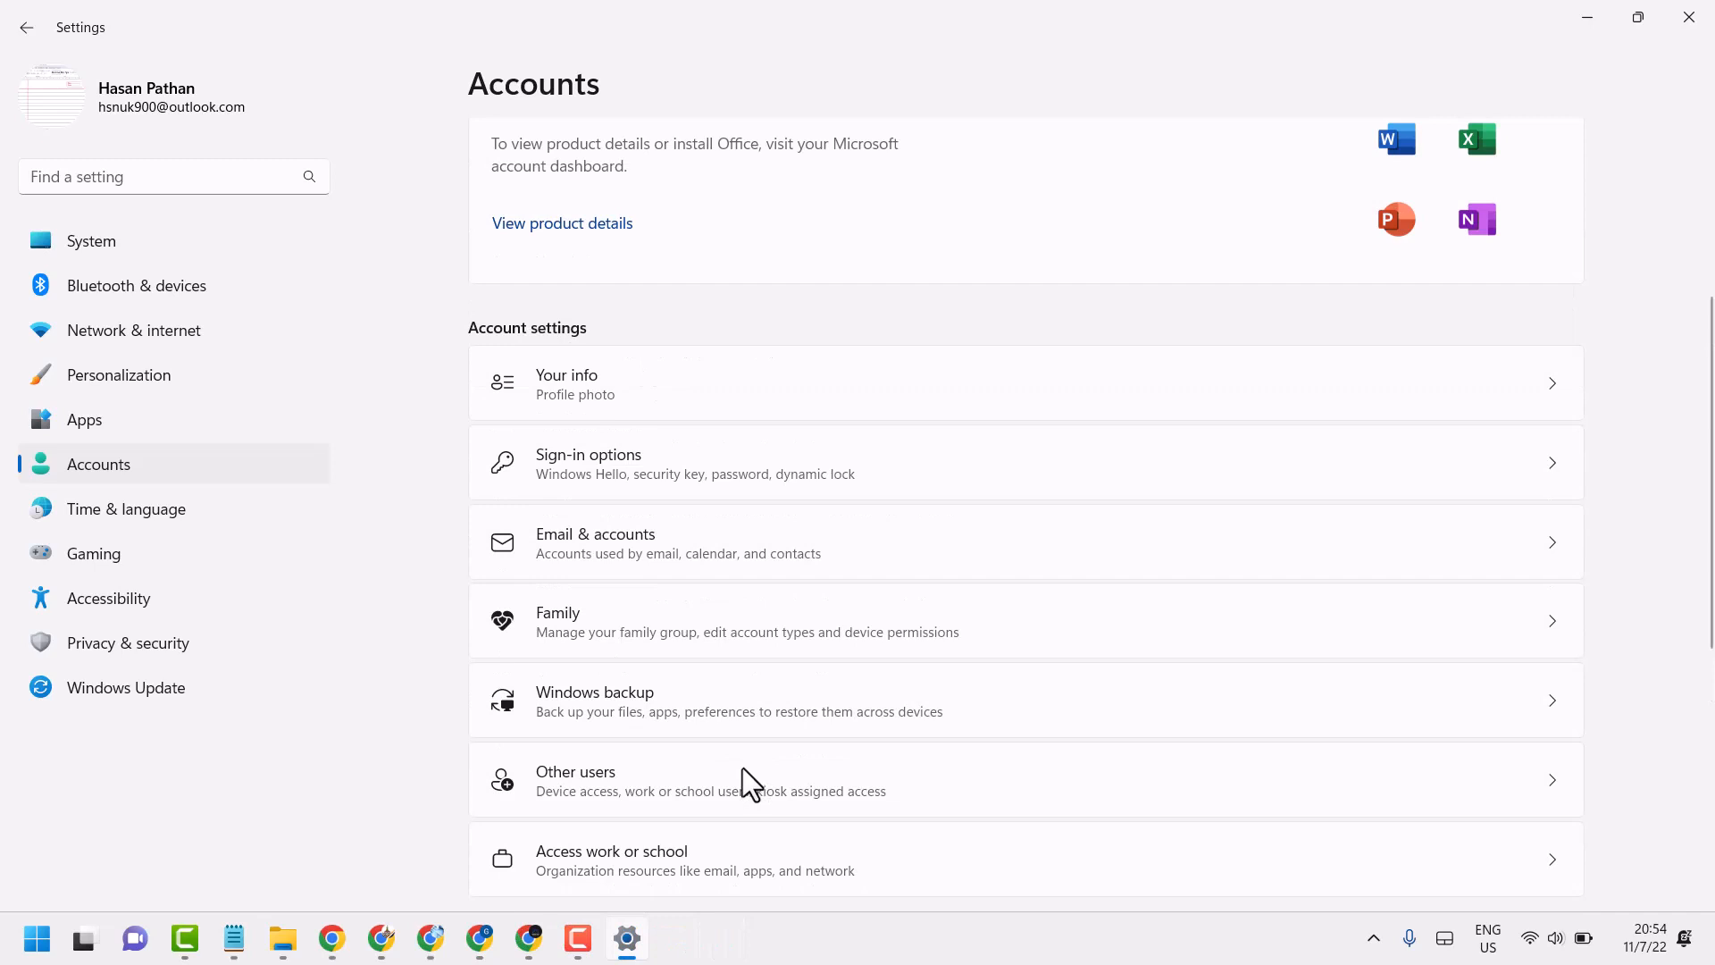
pyautogui.moveTo(693, 645)
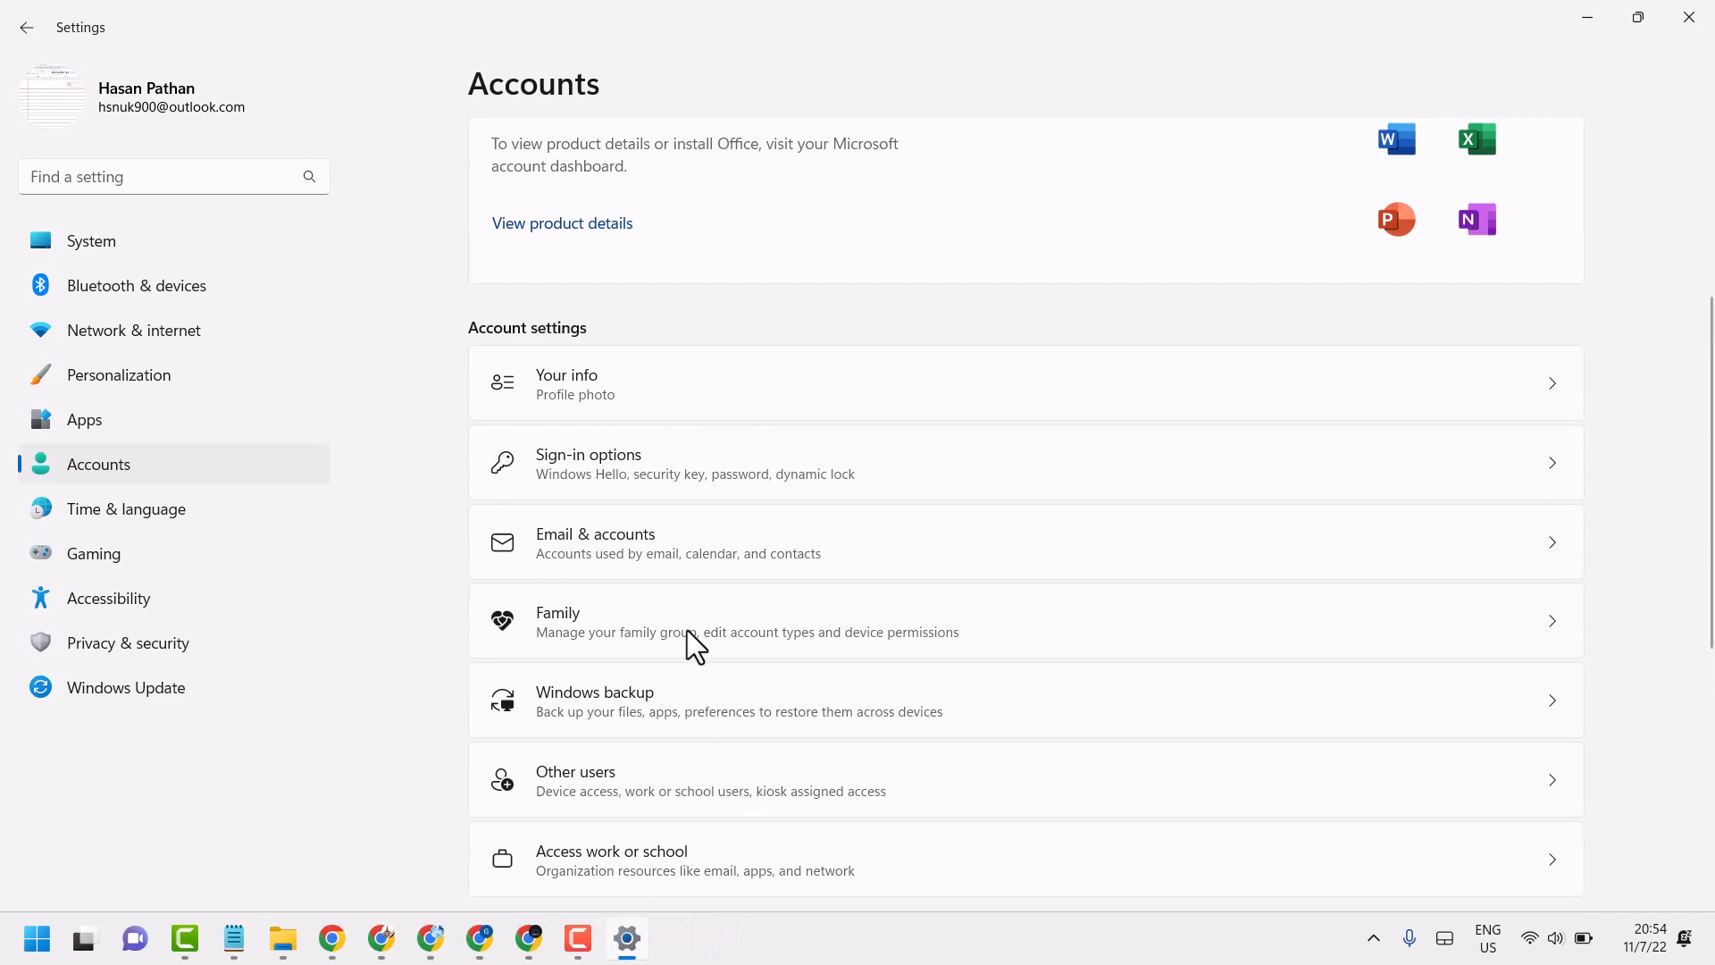
pyautogui.moveTo(627, 504)
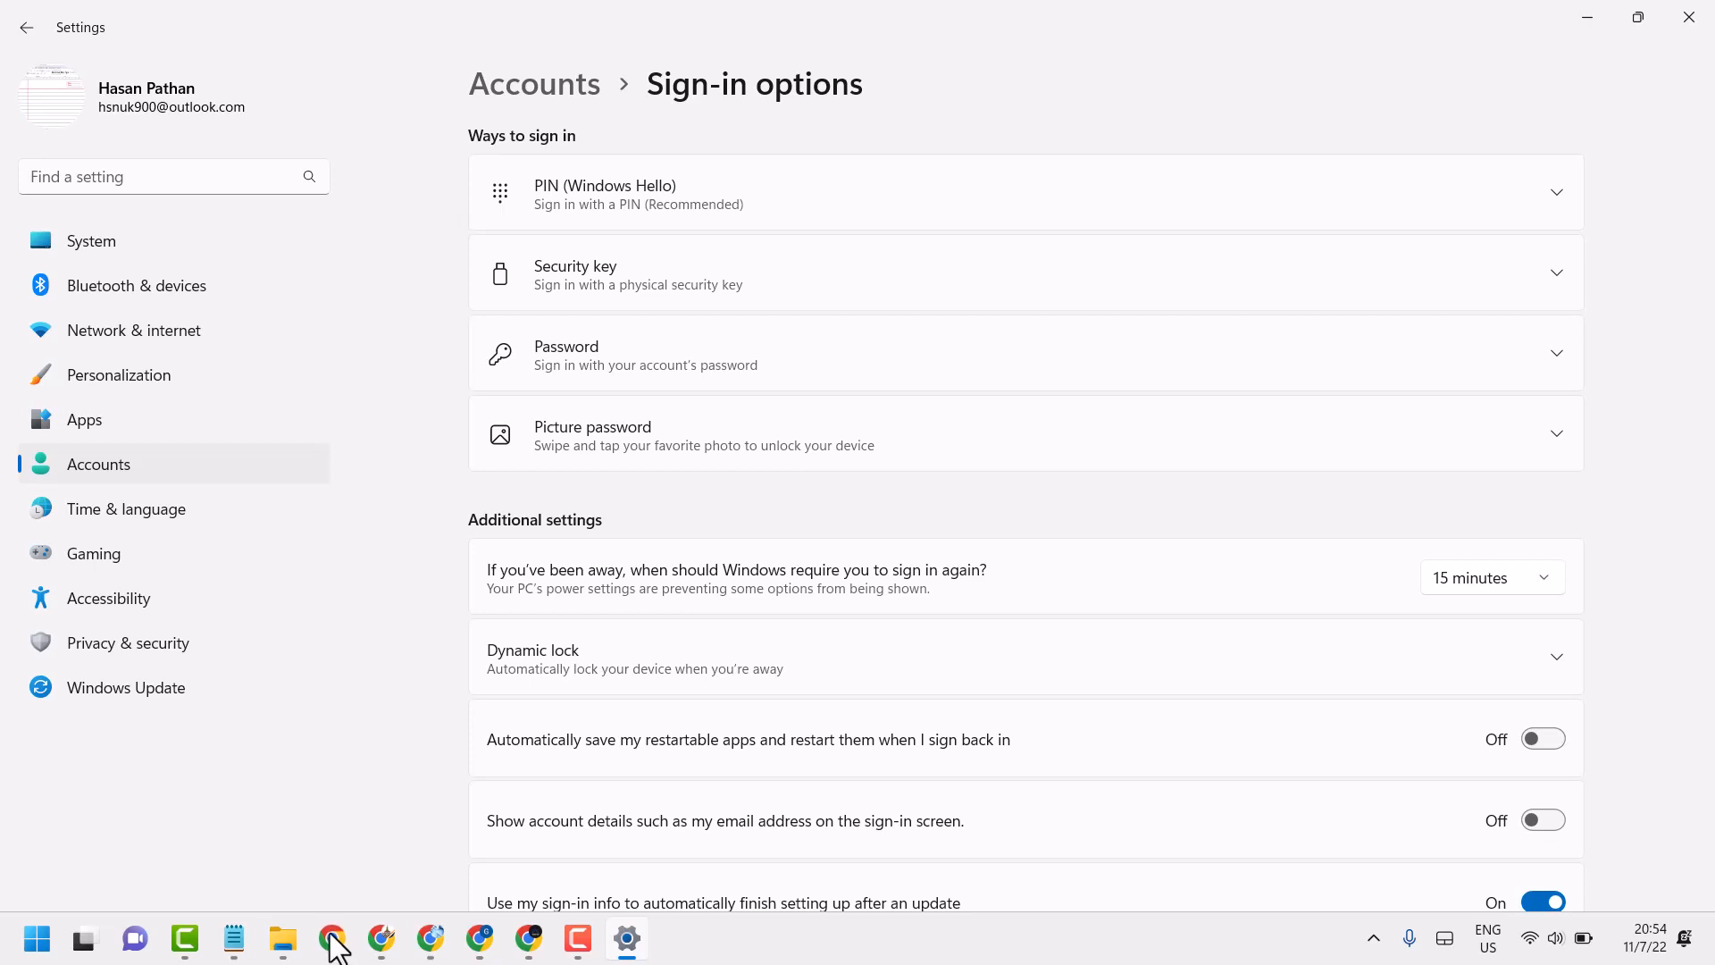
pyautogui.moveTo(744, 633)
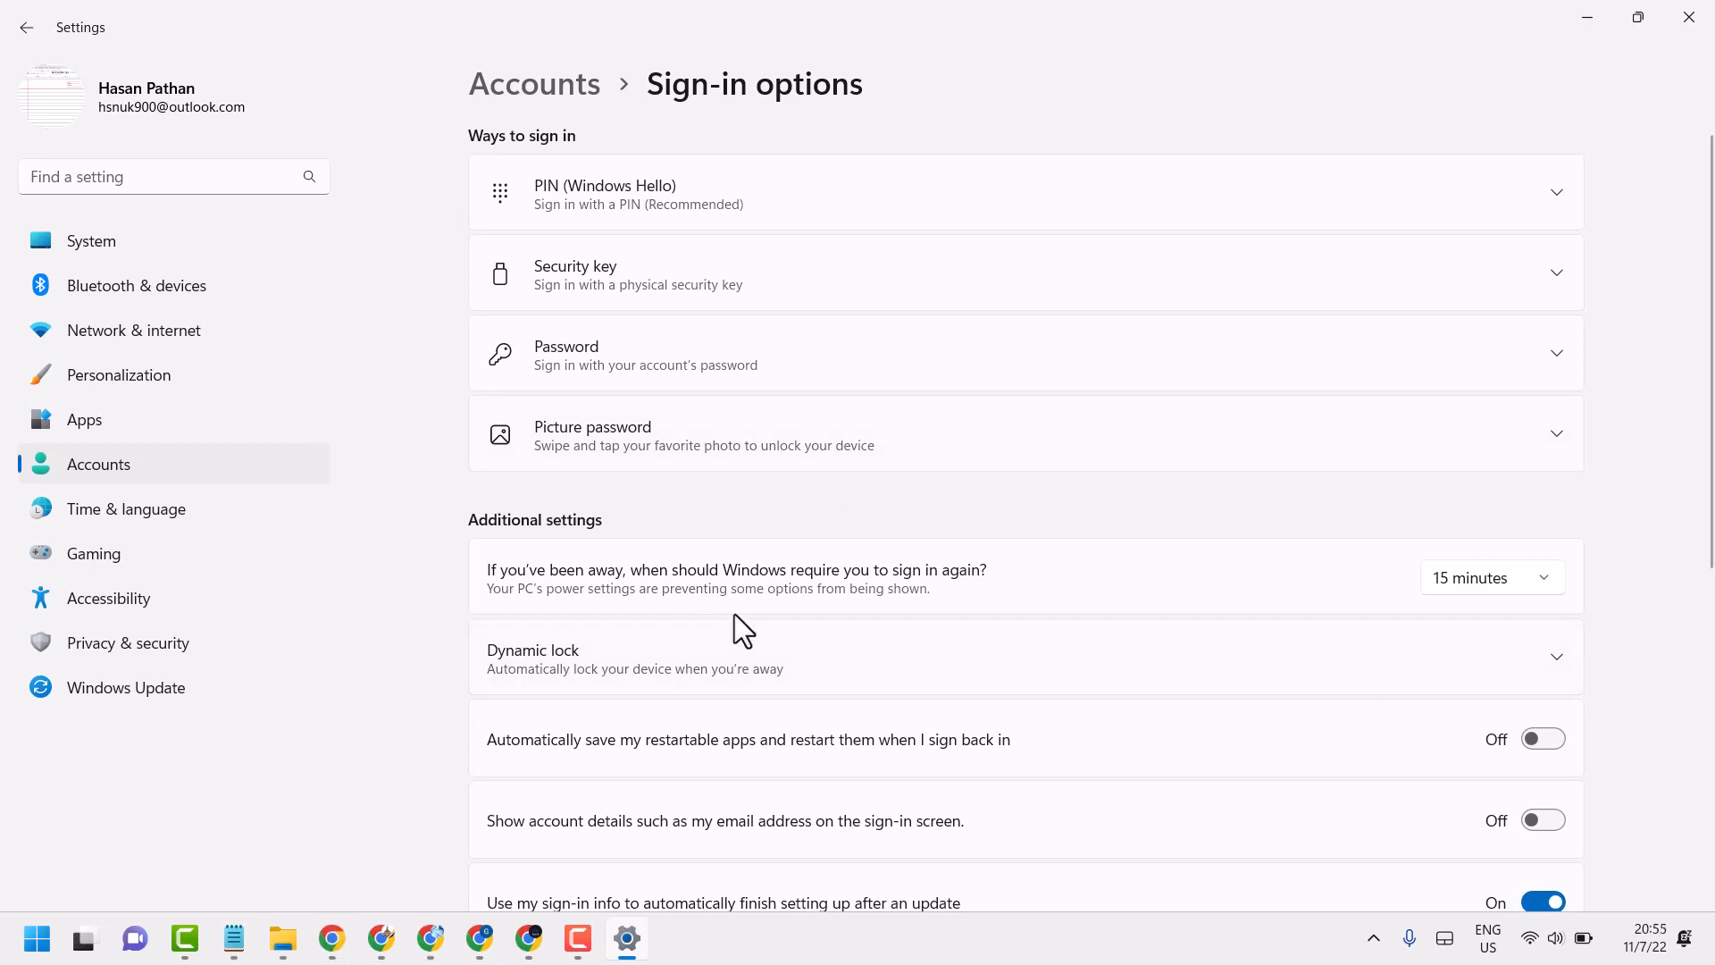
pyautogui.moveTo(697, 642)
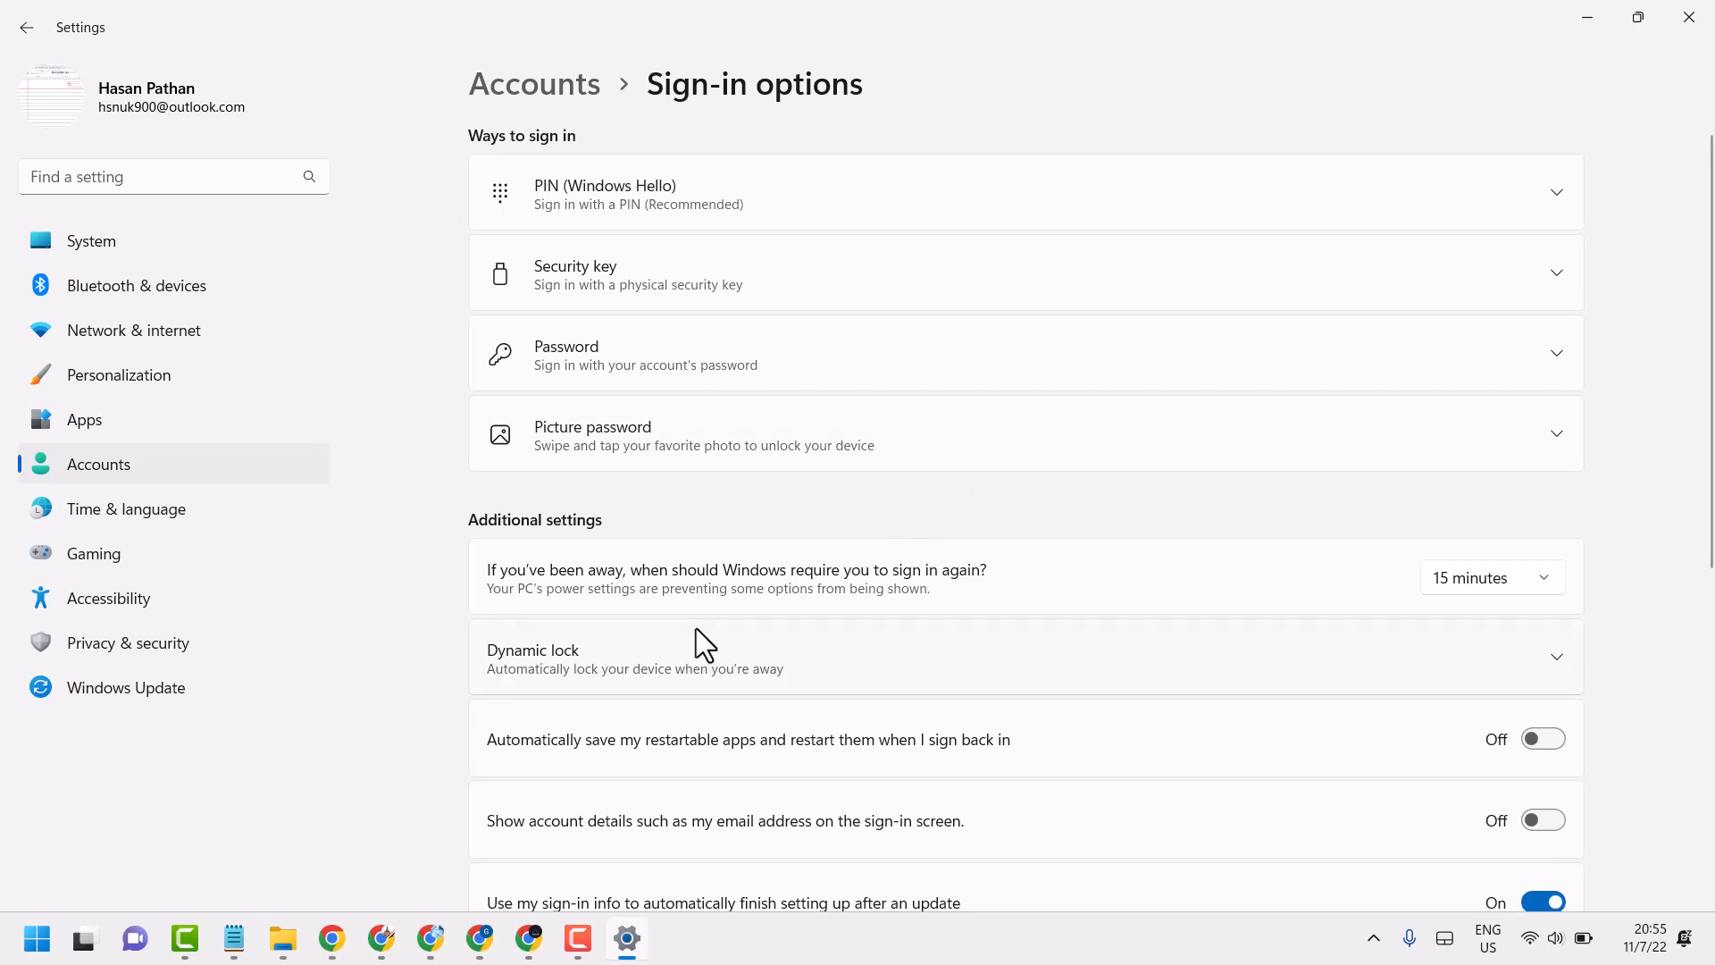
# Step: Collapse the Dynamic lock details and restore the Notepad title note over Sign-in options
pyautogui.scroll(-3)
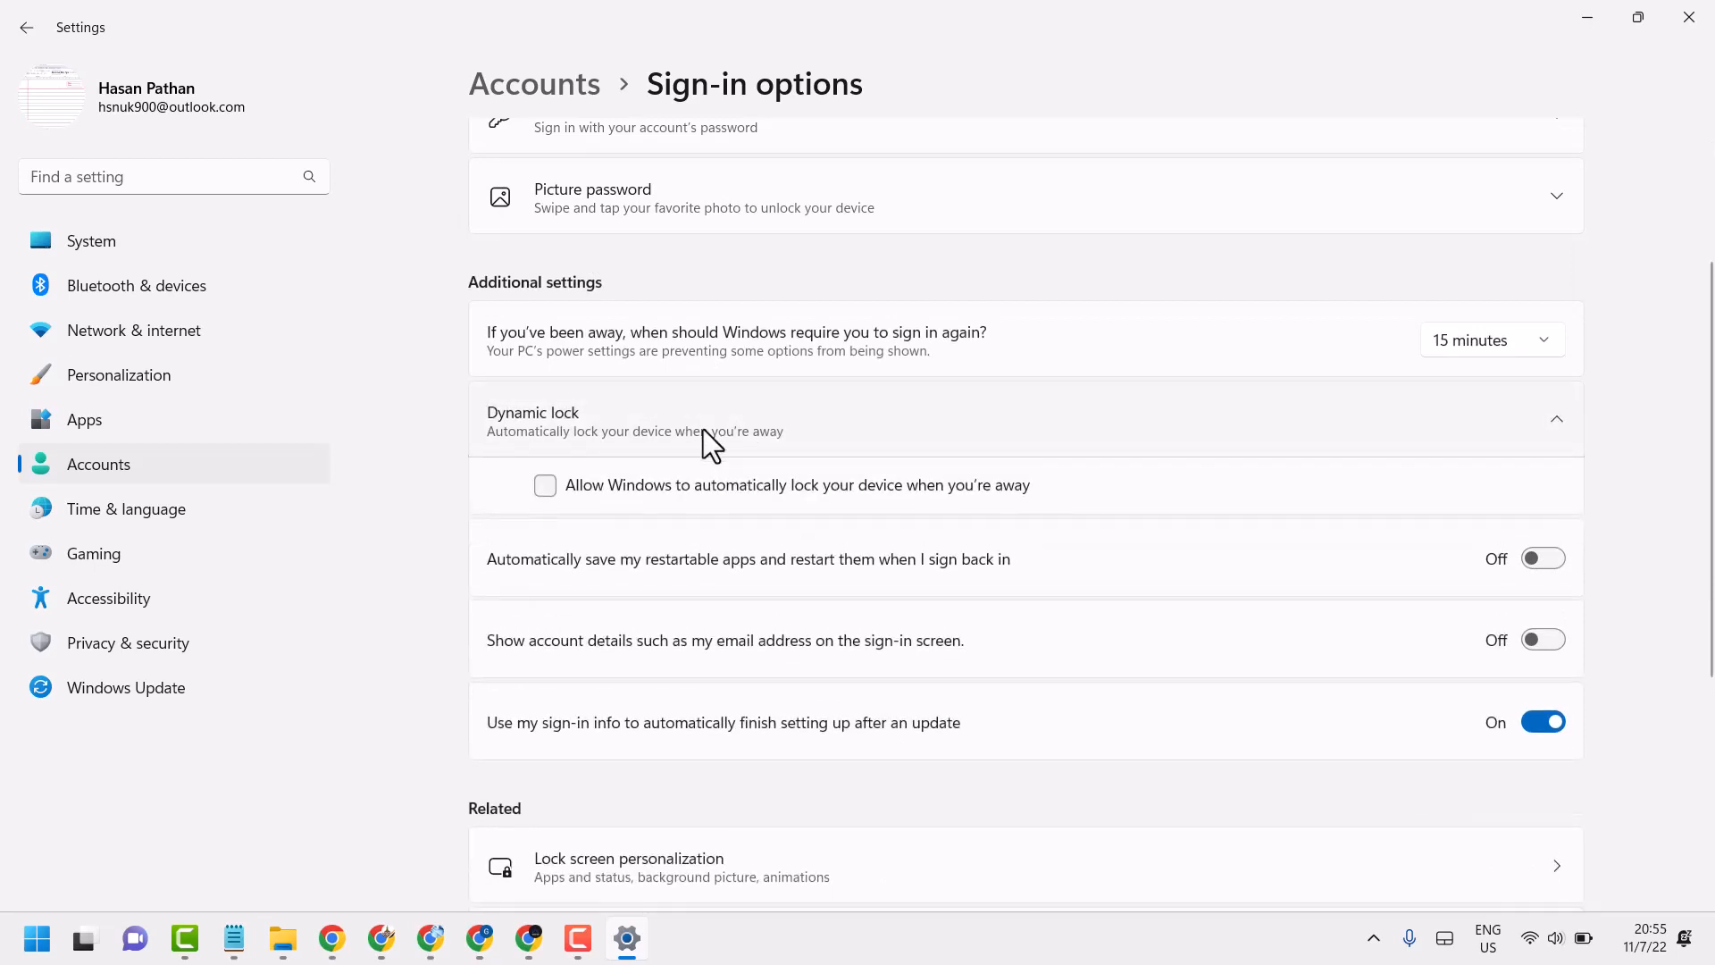
pyautogui.moveTo(681, 427)
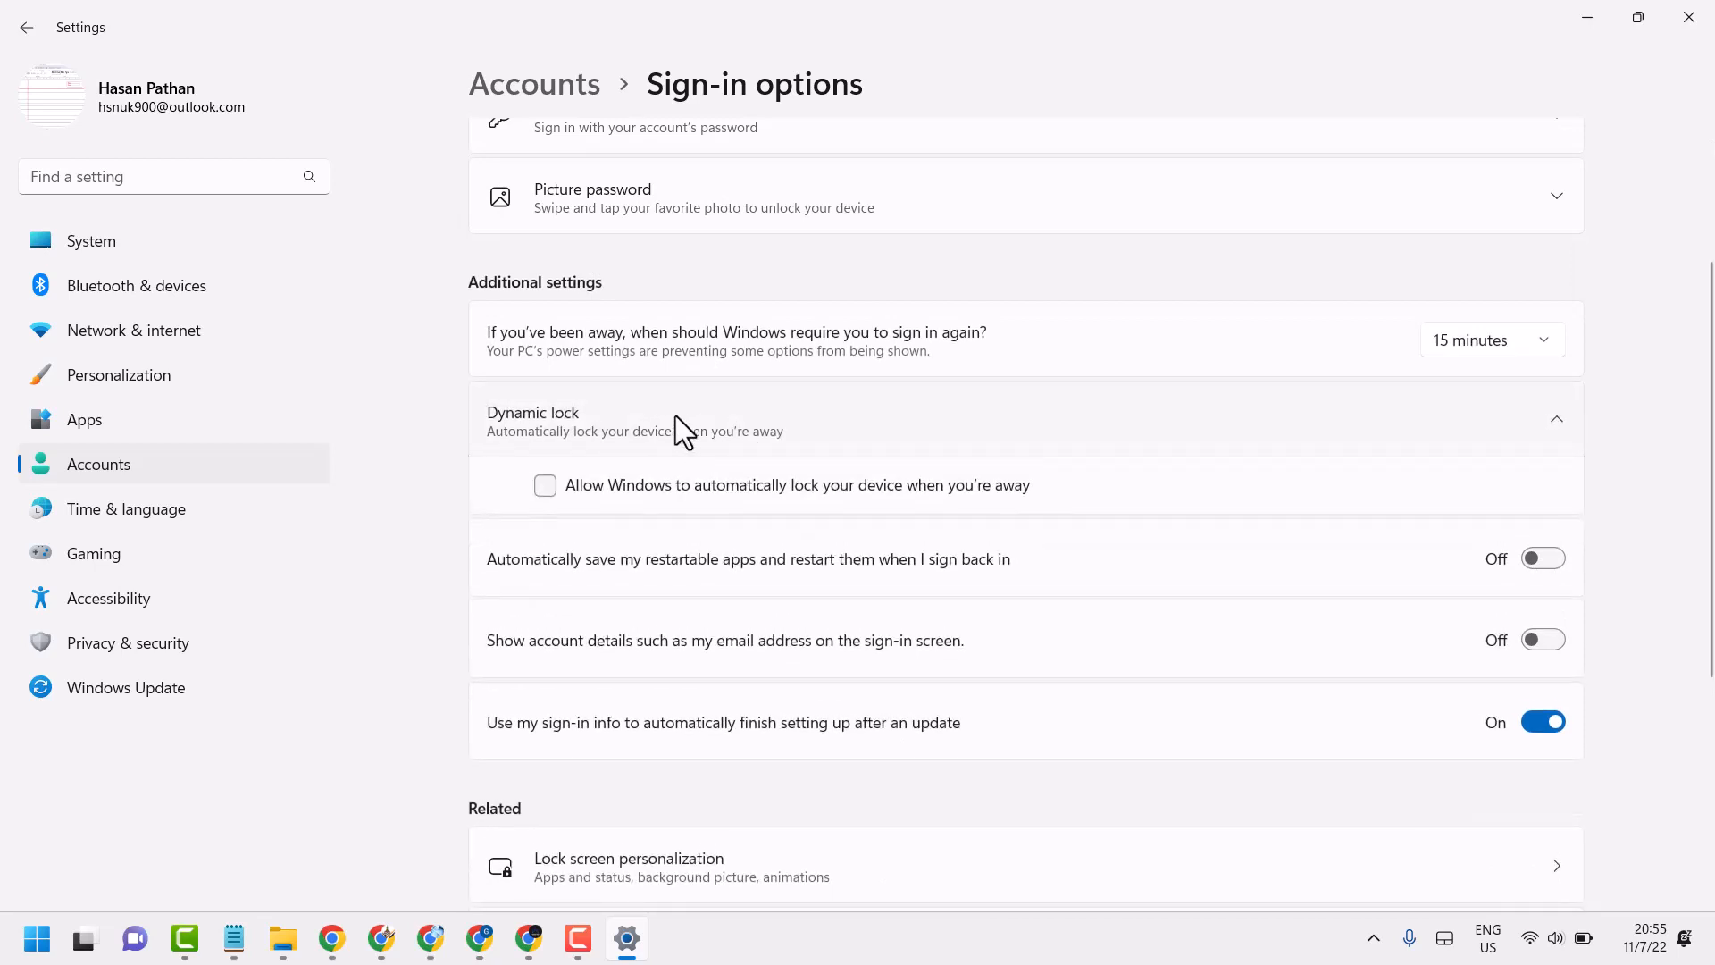
pyautogui.click(1555, 418)
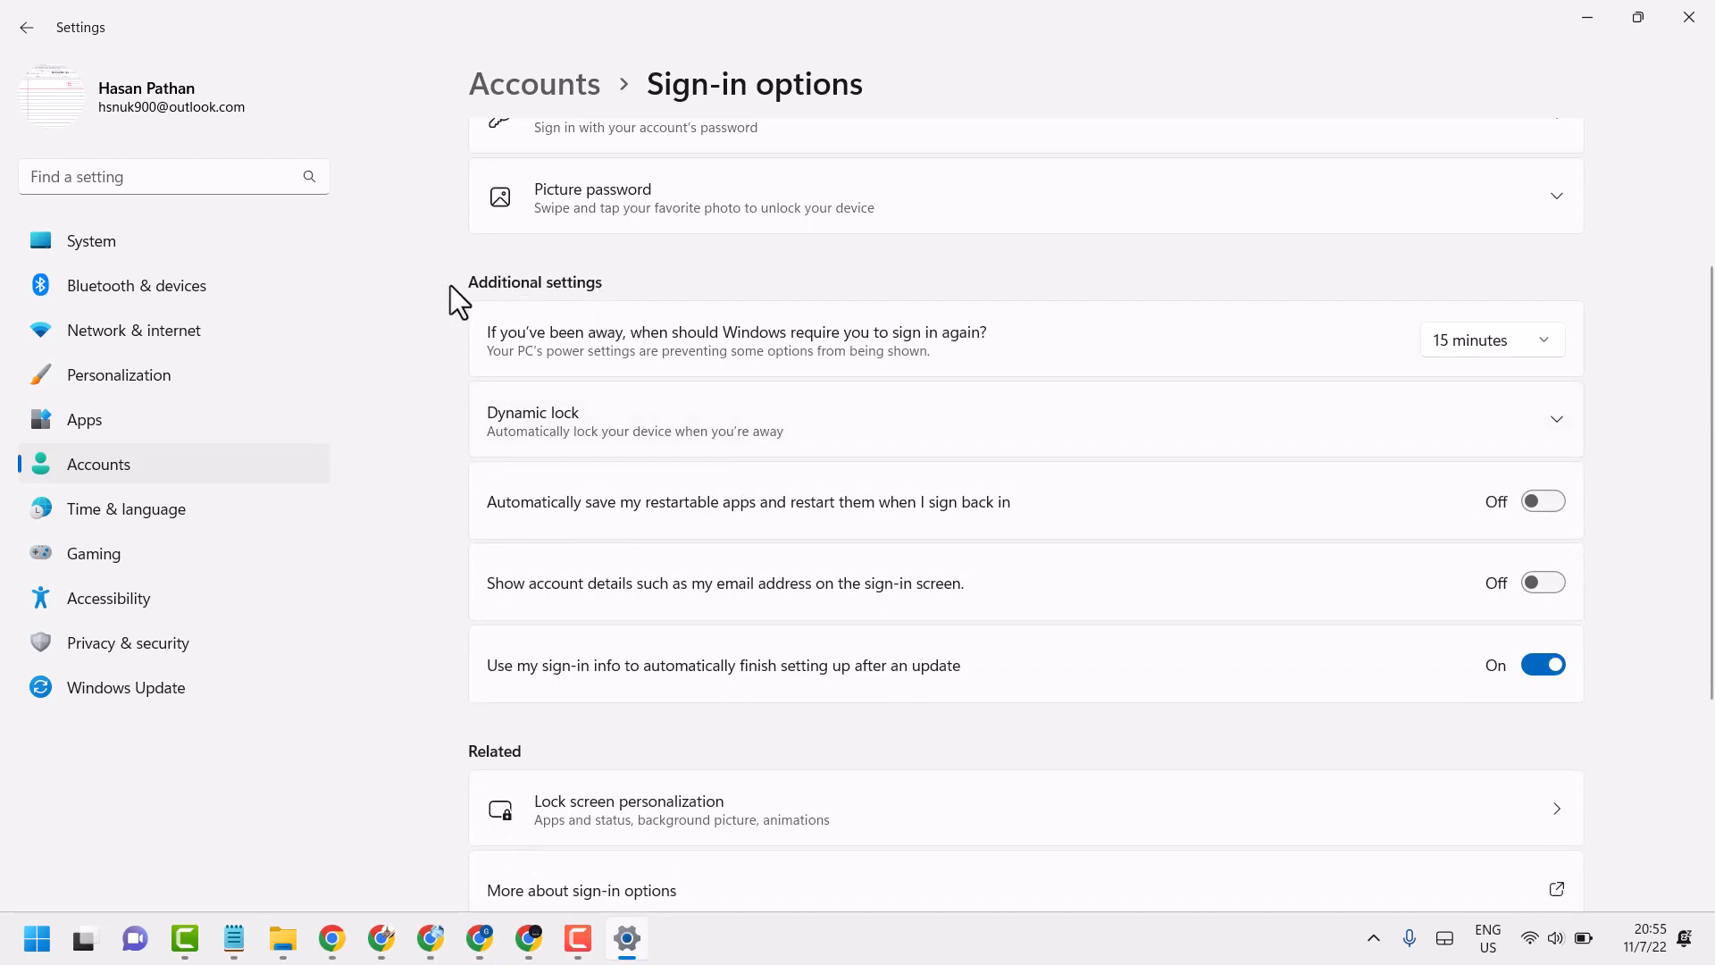
pyautogui.moveTo(1562, 386)
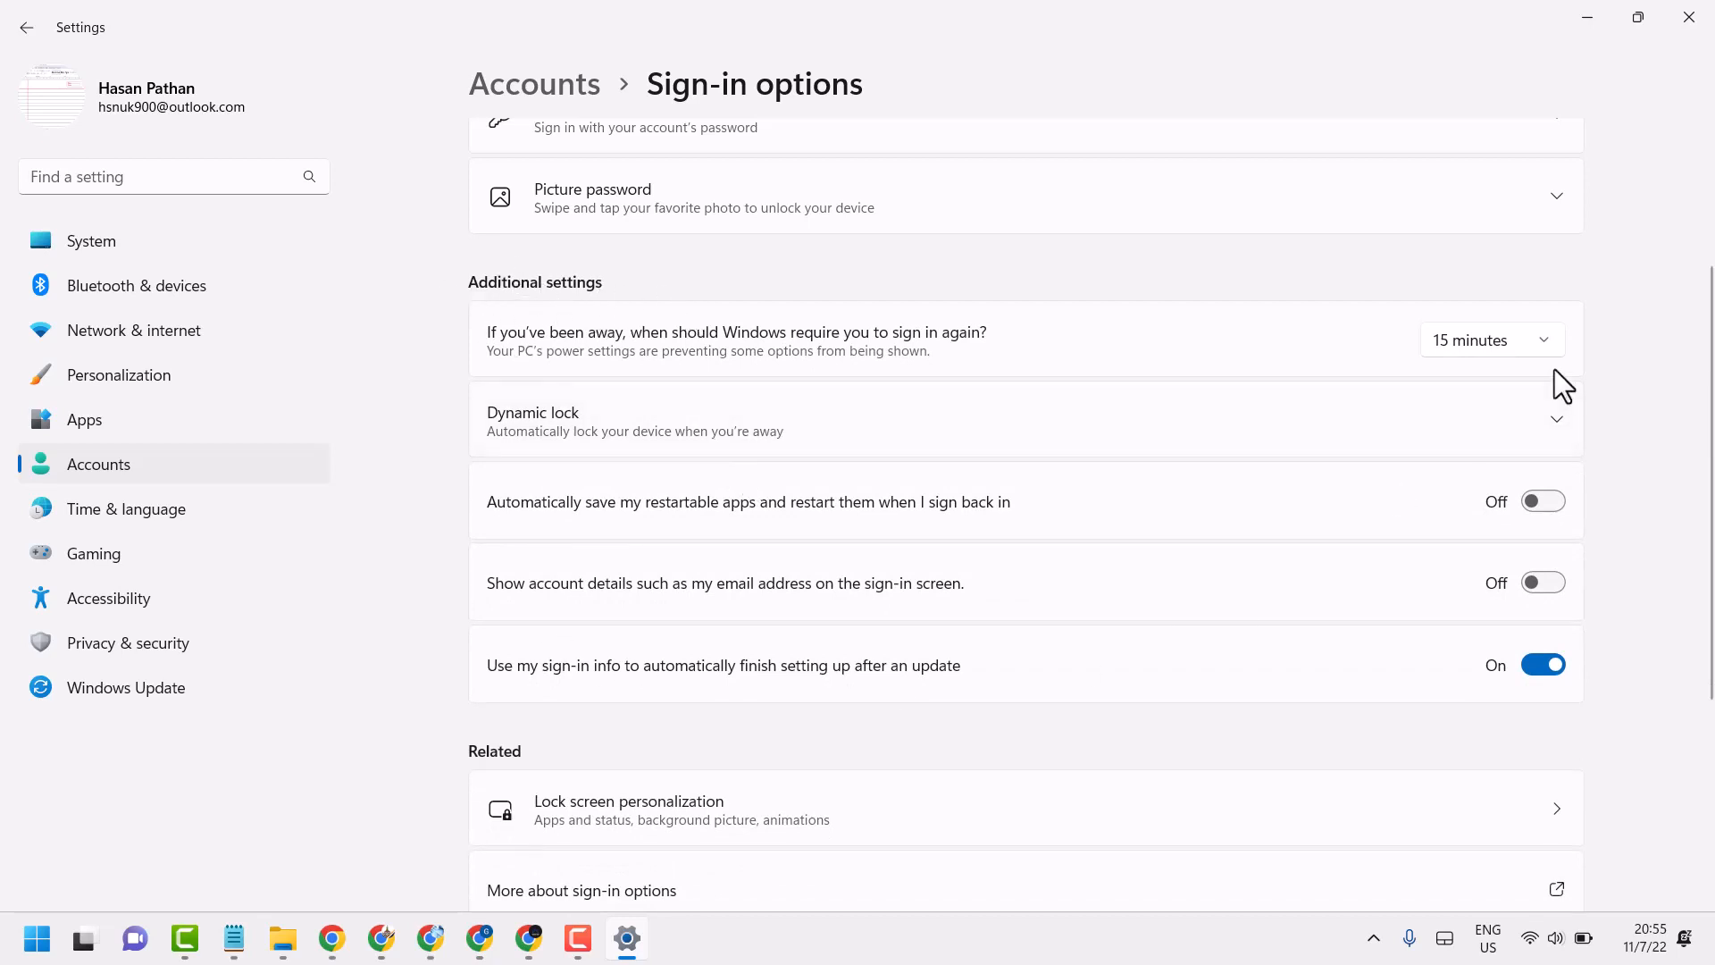
pyautogui.moveTo(1123, 397)
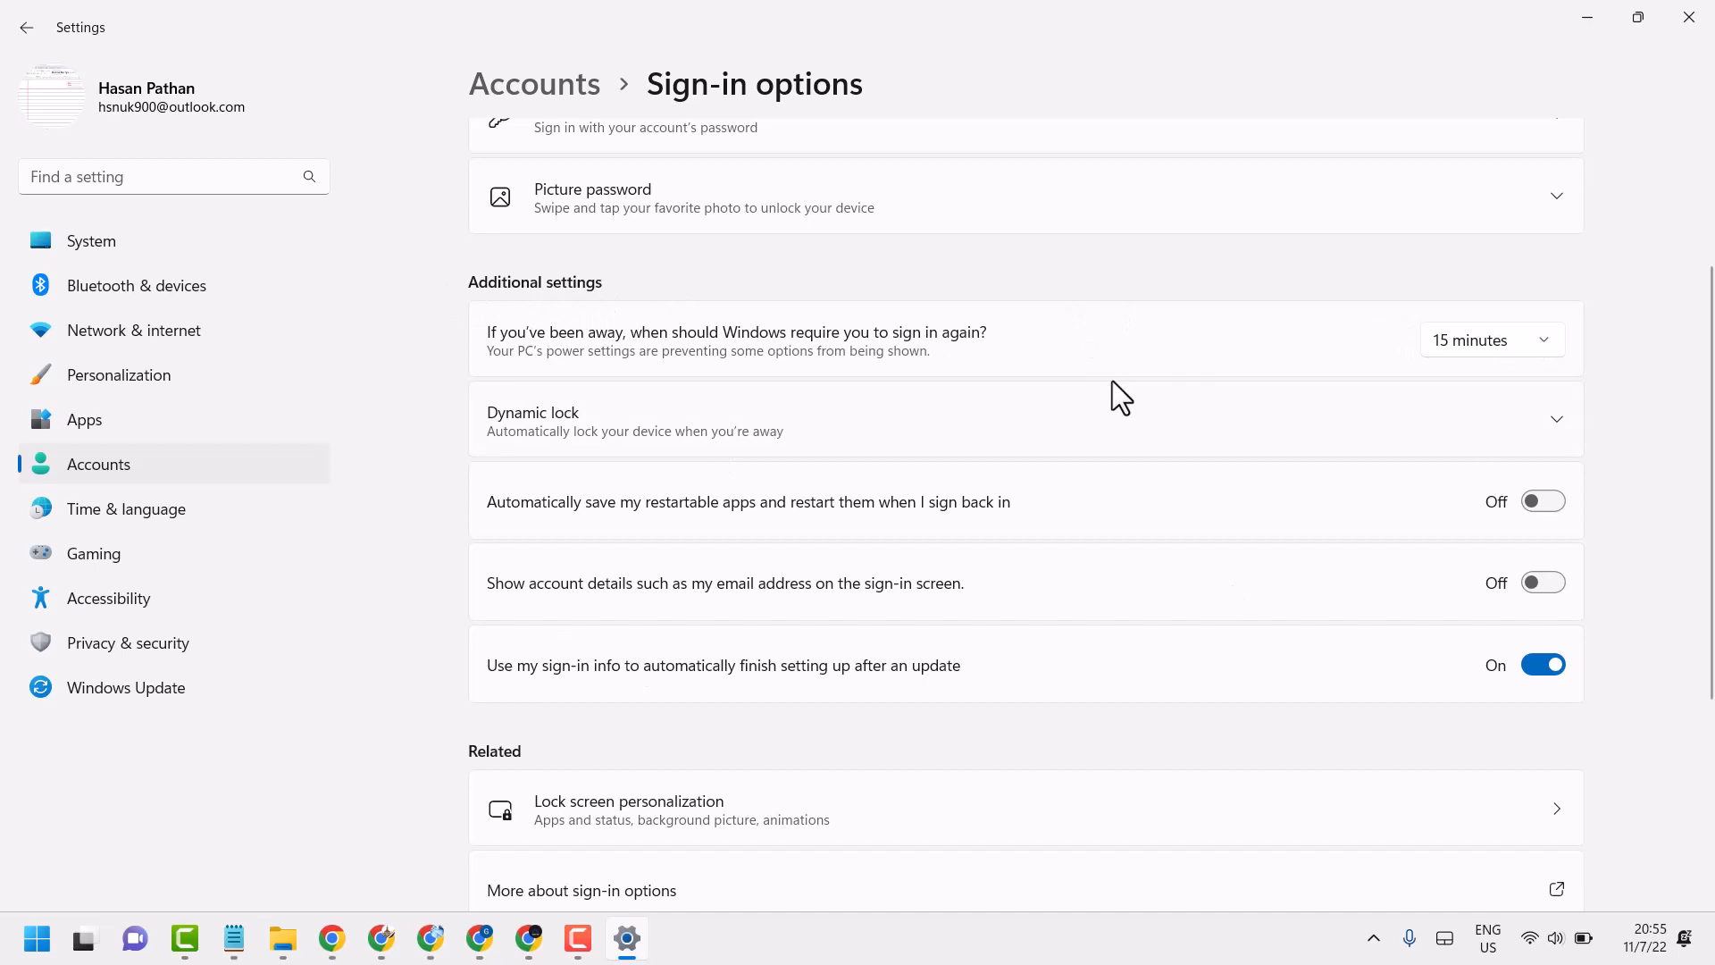
pyautogui.moveTo(1456, 375)
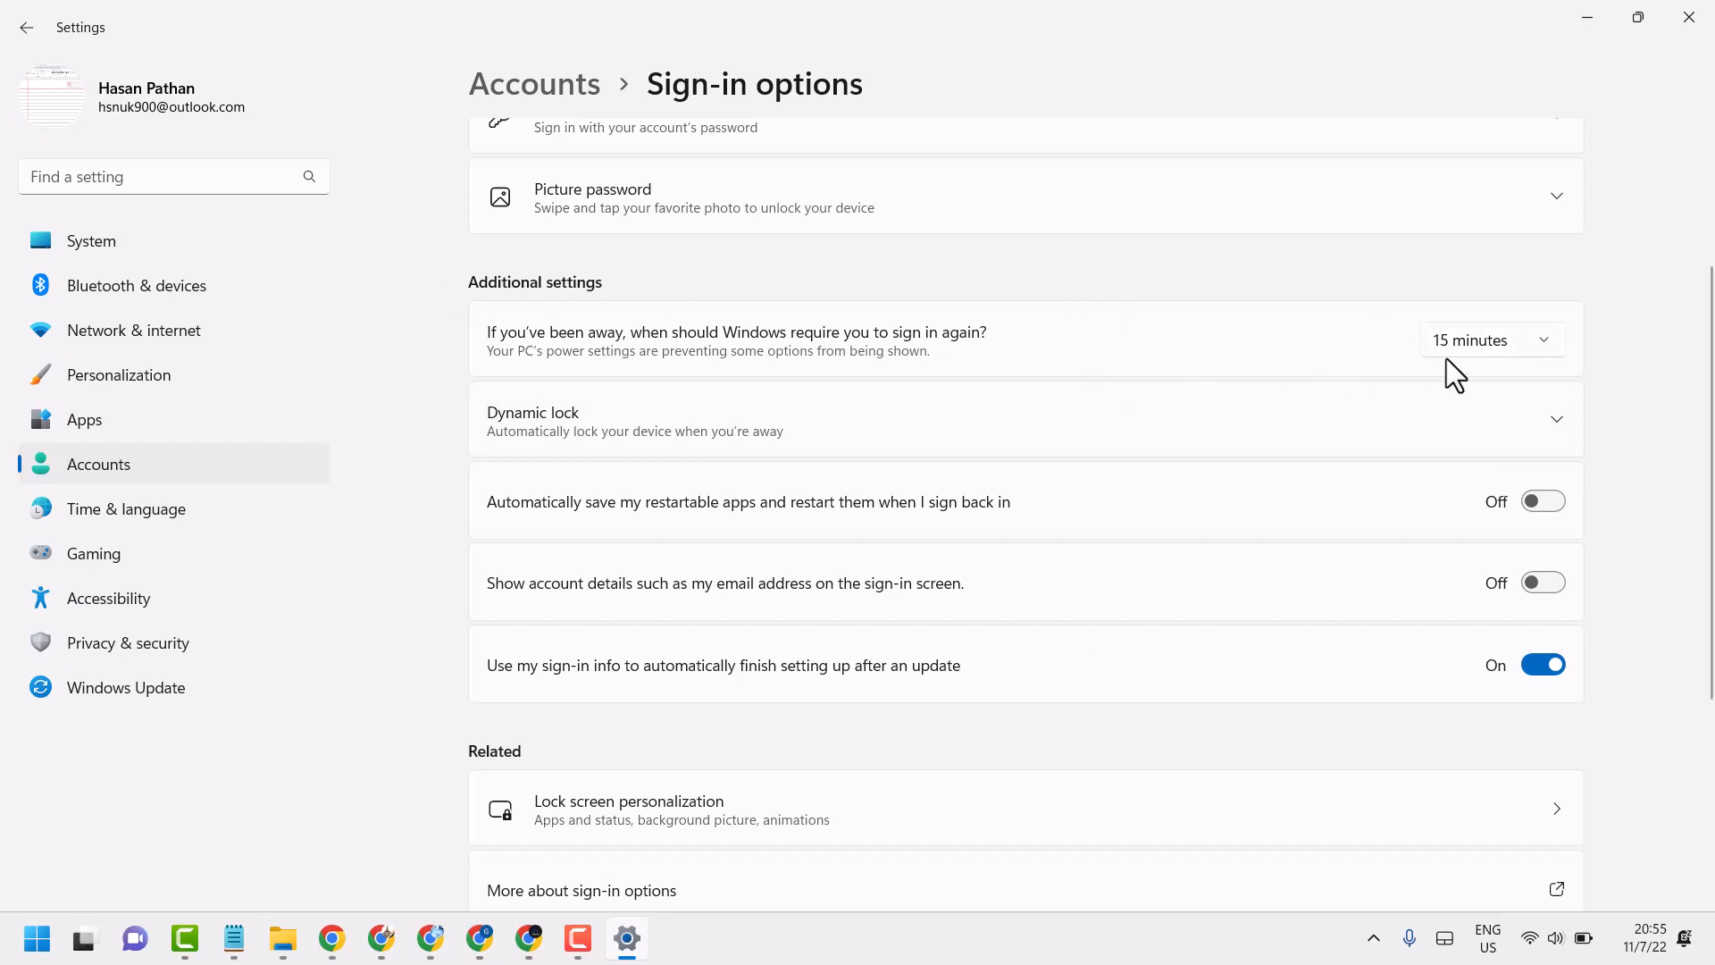
pyautogui.moveTo(1558, 272)
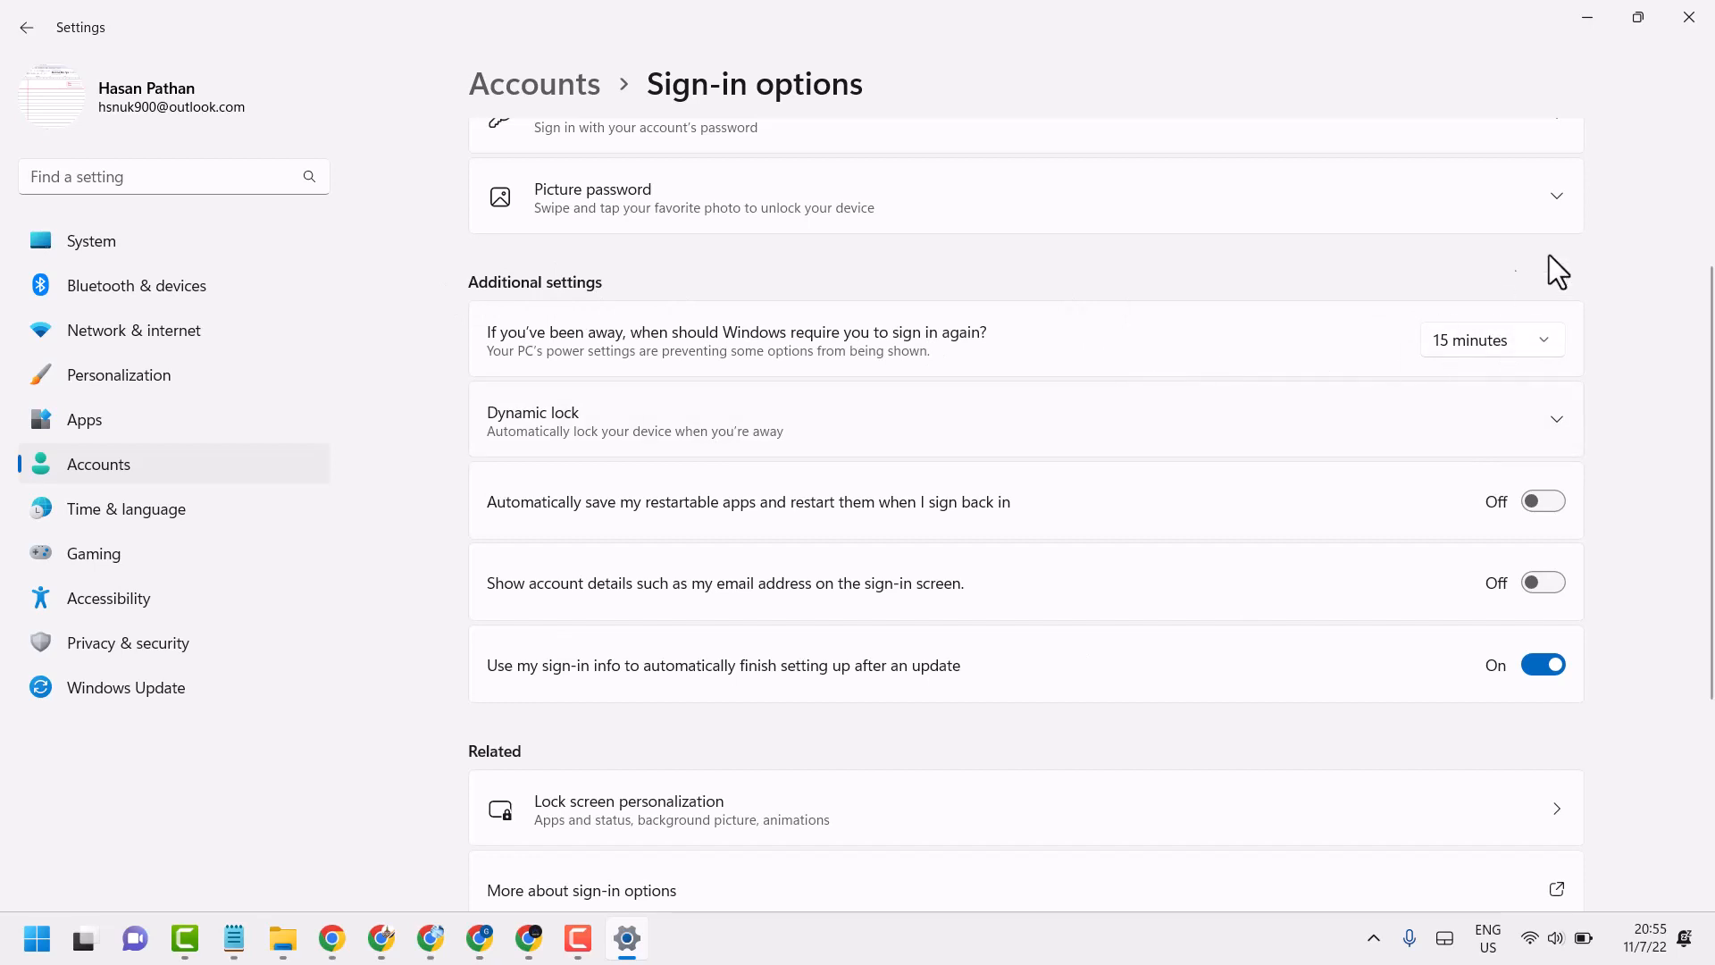
pyautogui.click(231, 938)
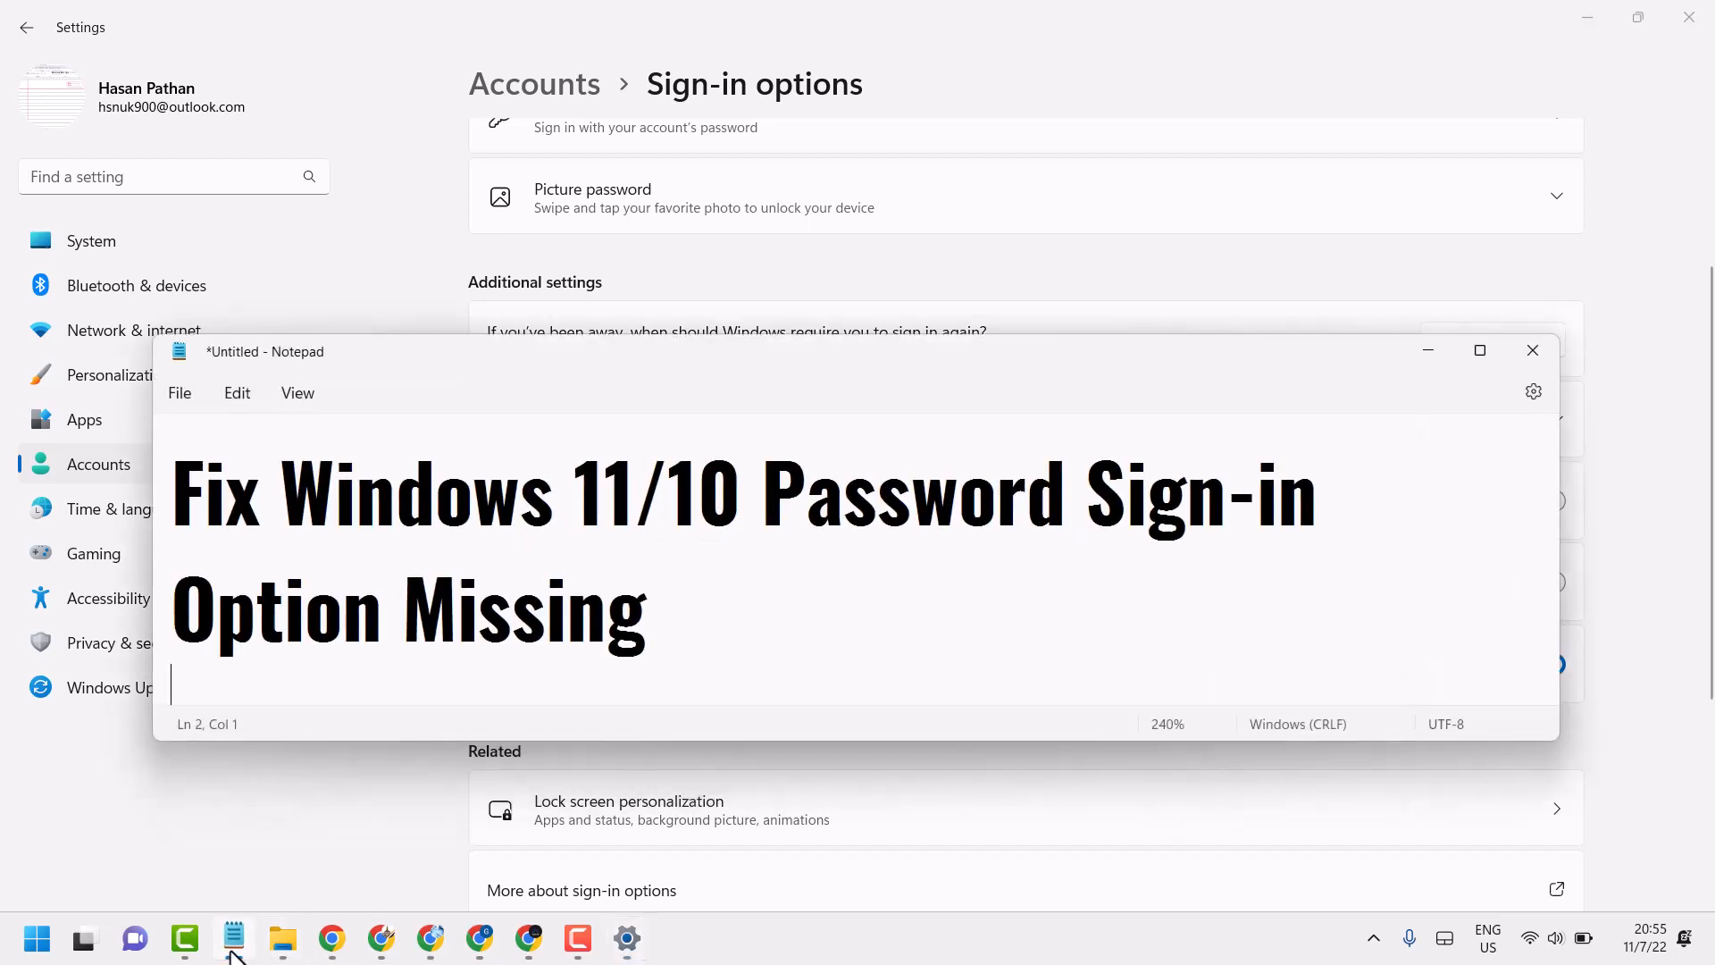